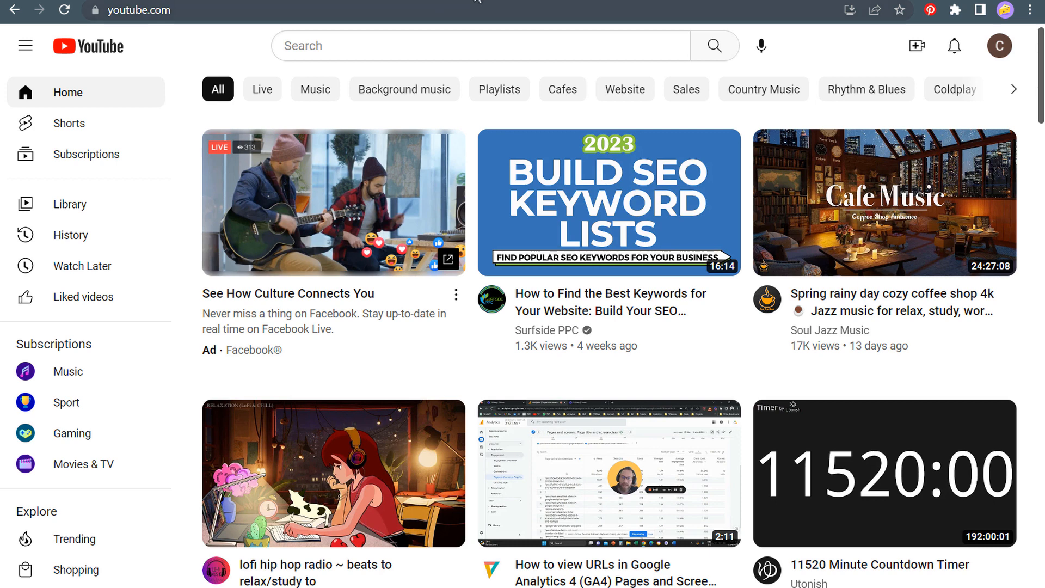
Visit the Draw Advisor and Google account help pages, then select the signed-in account's email
type("drawadvisor.com/how-to-draw/")
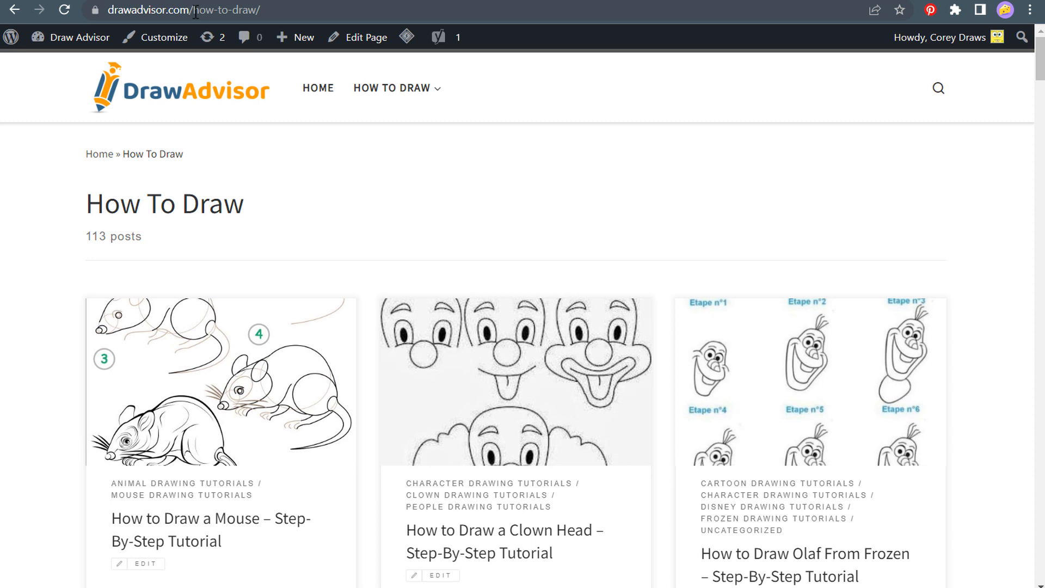
mouse_move(177, 189)
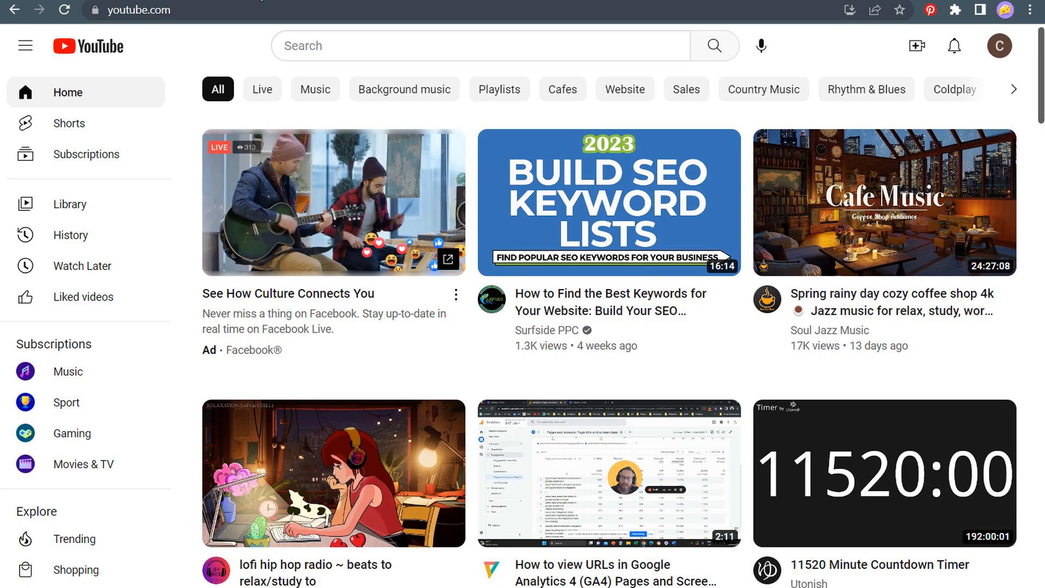
type("support.google.com/accounts/answer/27441?hl=en")
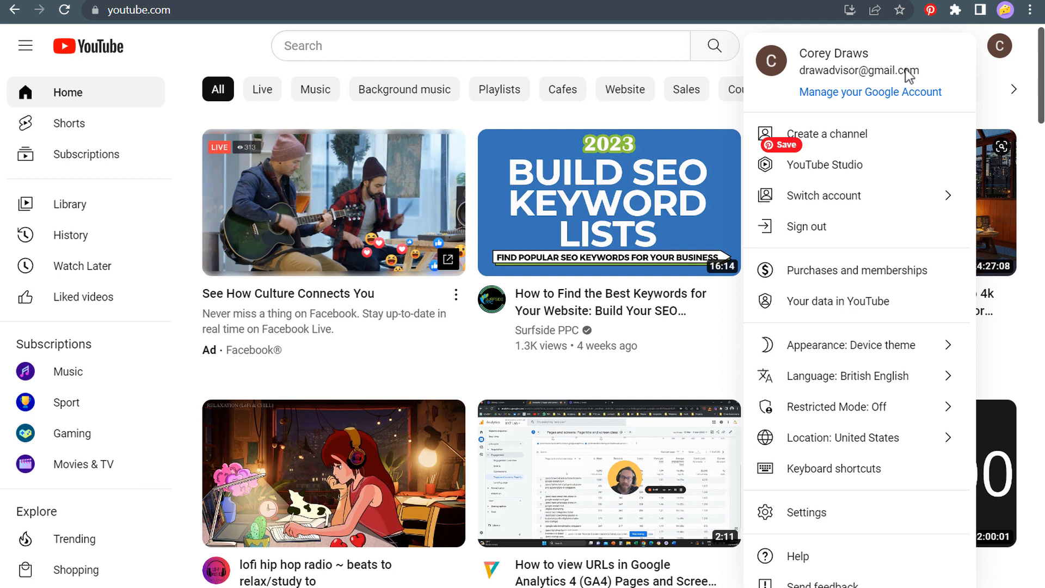
double_click(833, 54)
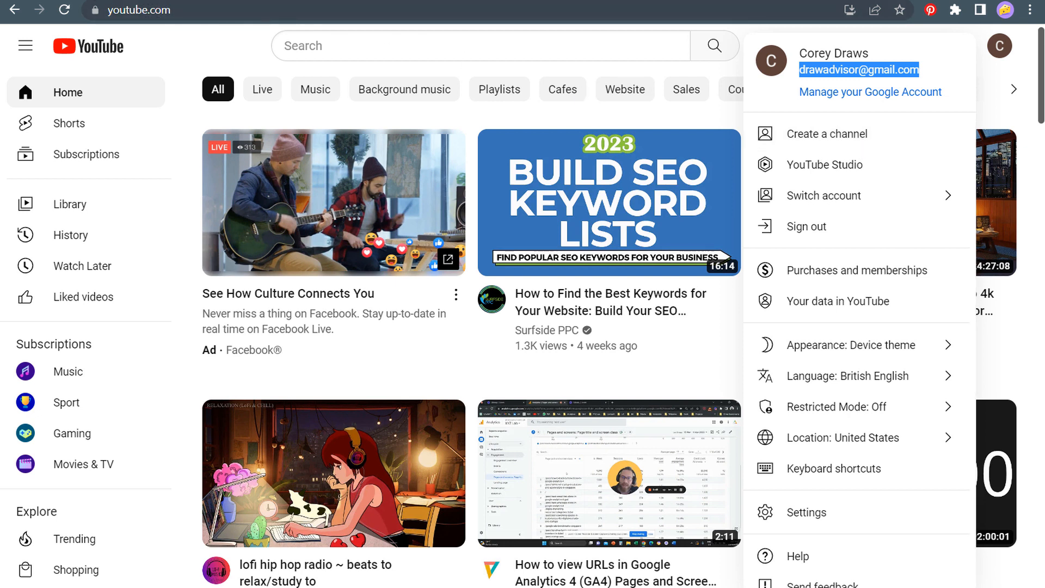
mouse_move(828, 134)
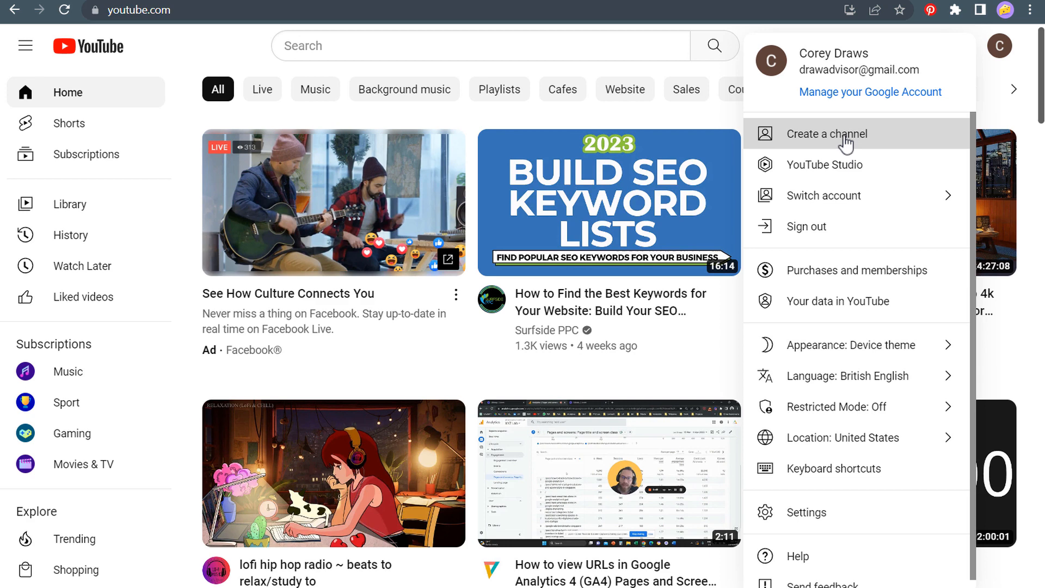
left_click(830, 134)
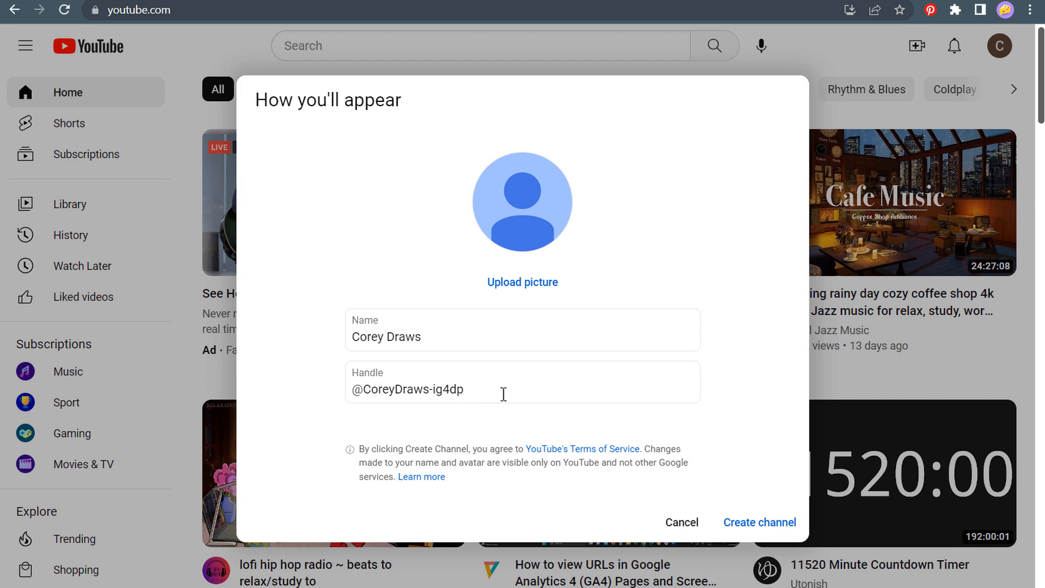
type("@draw")
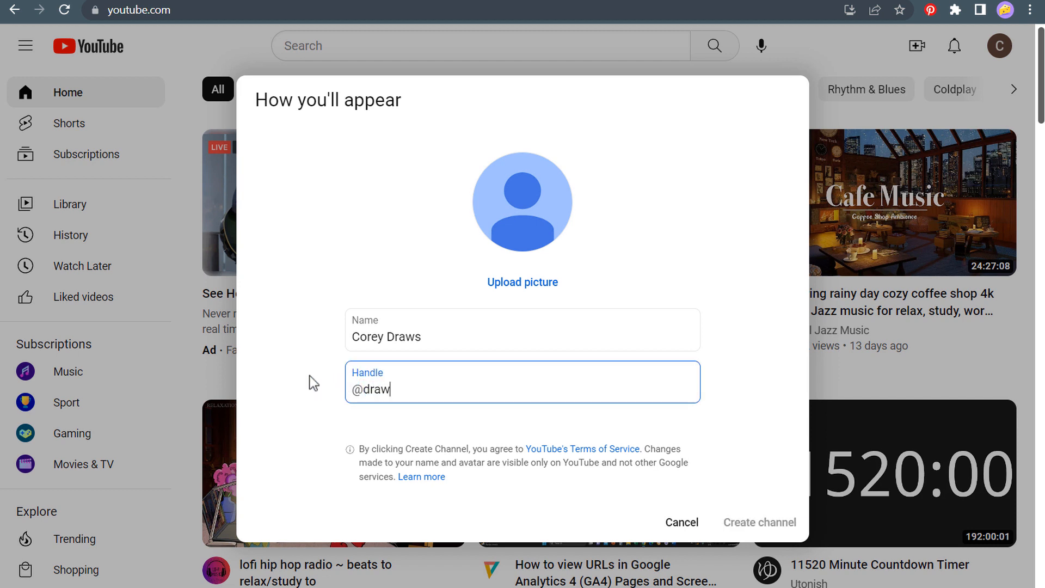
type("advisor")
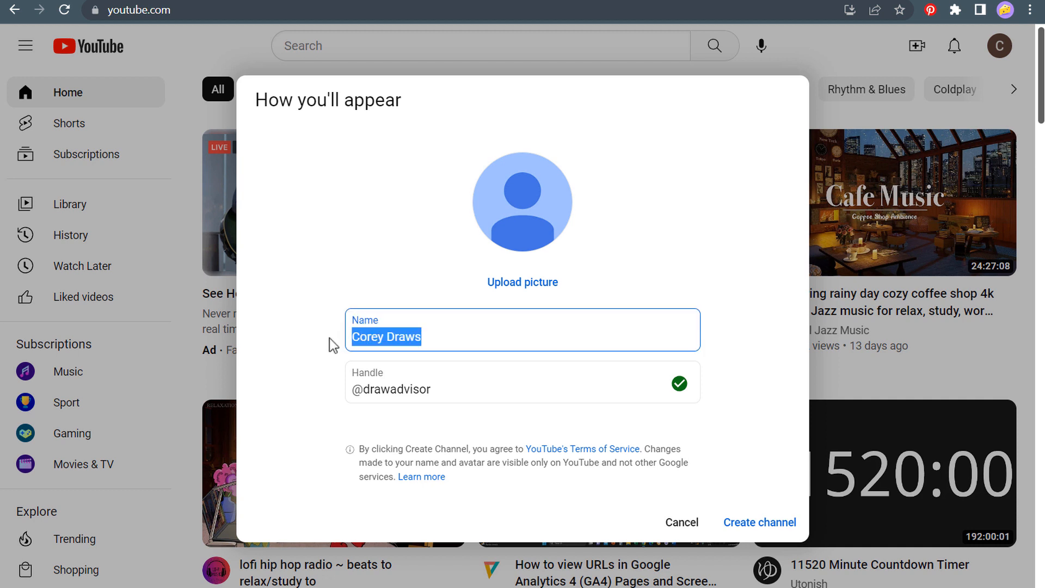
type("Draw Advisor")
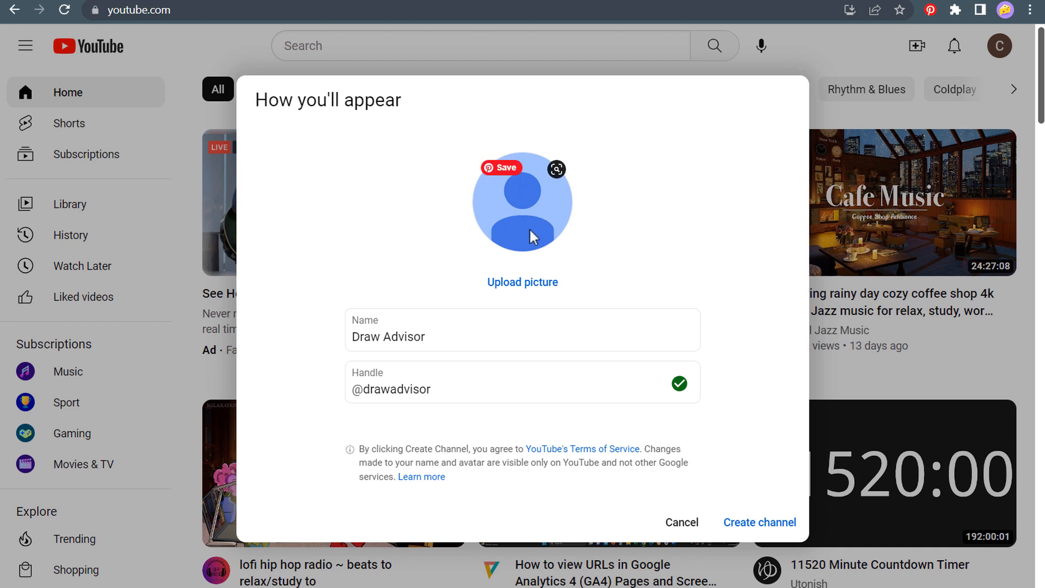
mouse_move(621, 221)
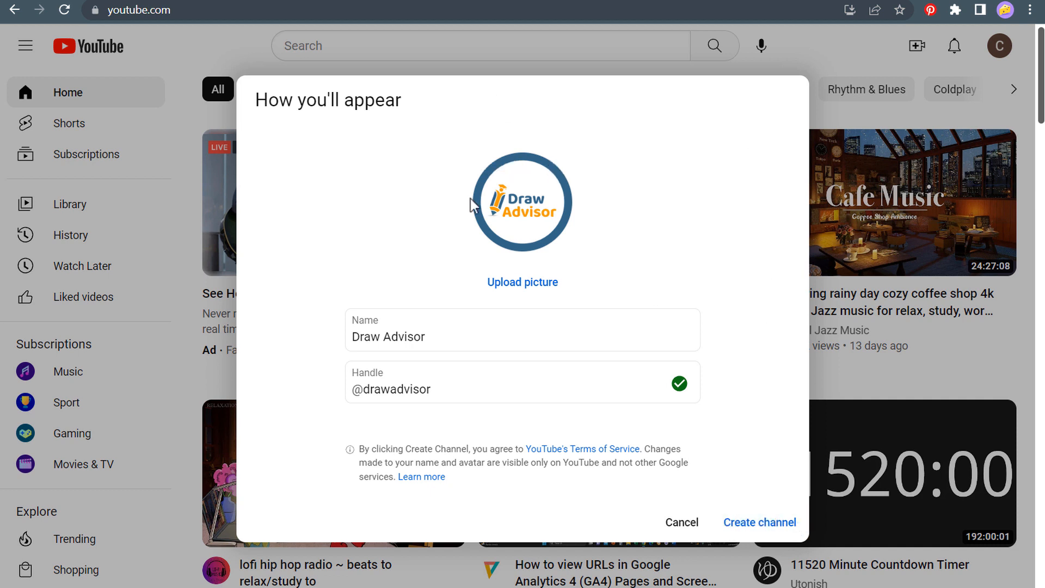
mouse_move(614, 181)
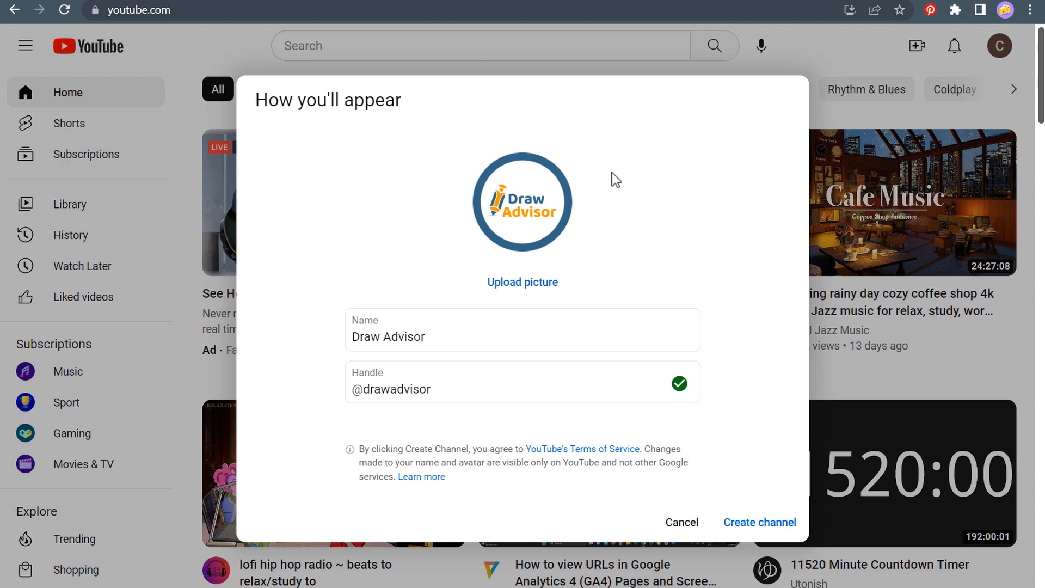
mouse_move(581, 173)
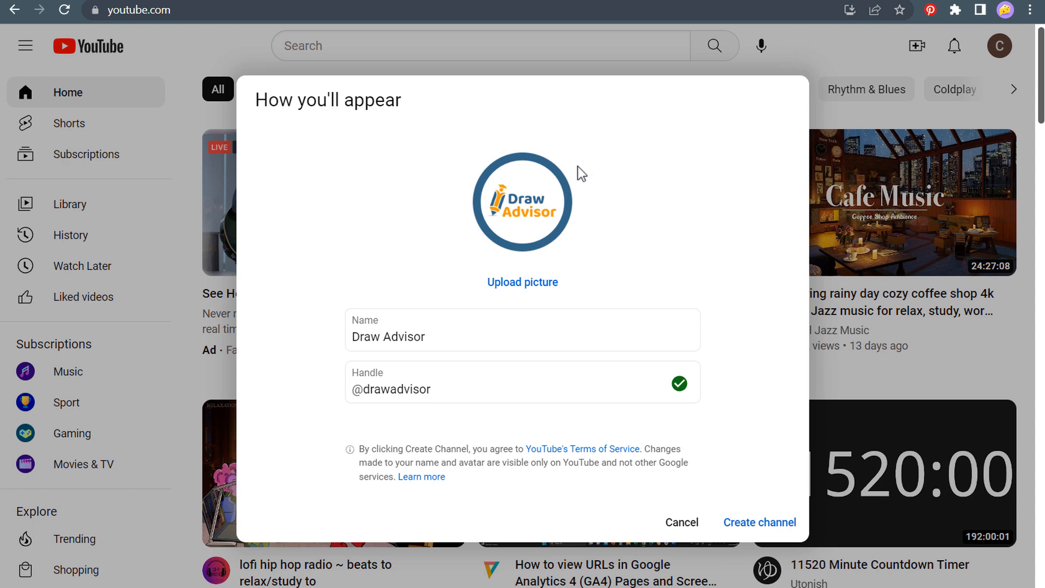
left_click(759, 523)
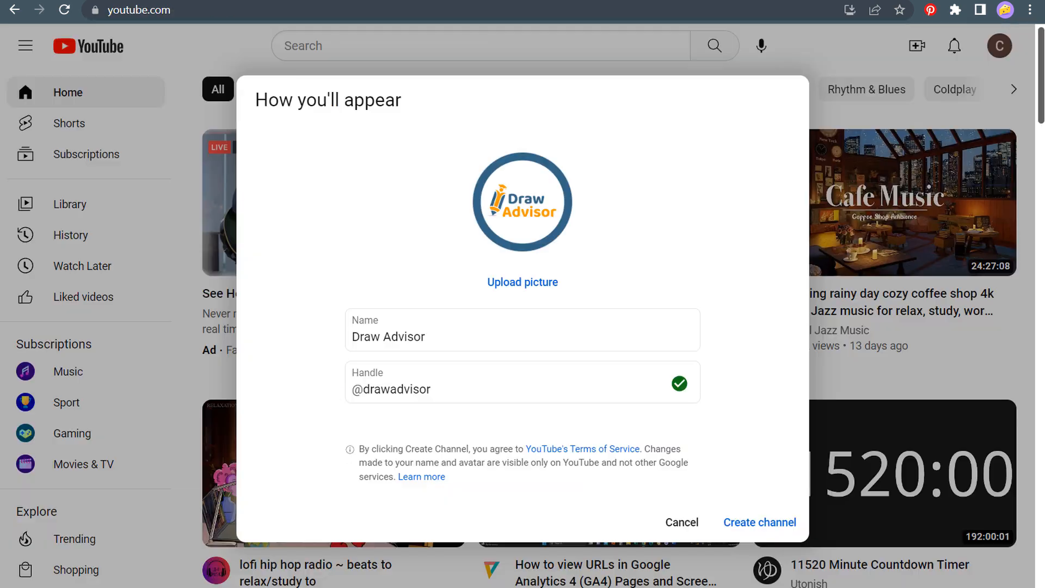
mouse_move(660, 212)
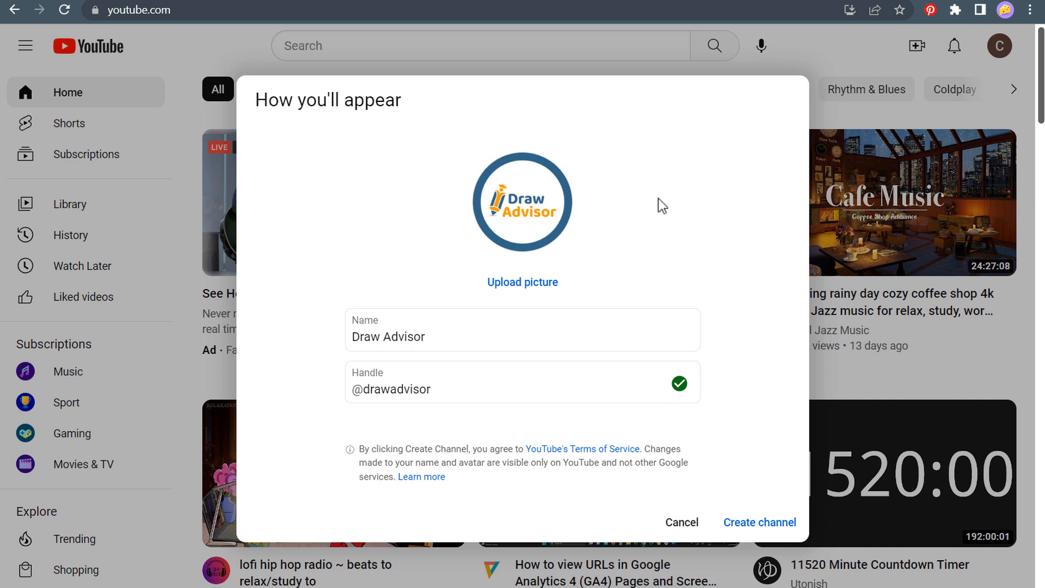
mouse_move(527, 202)
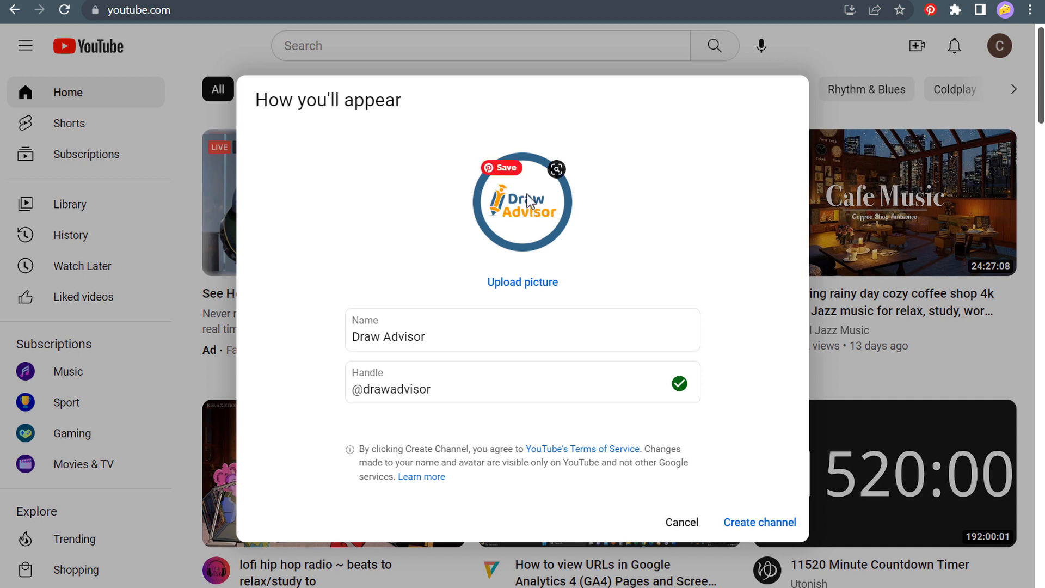
mouse_move(528, 210)
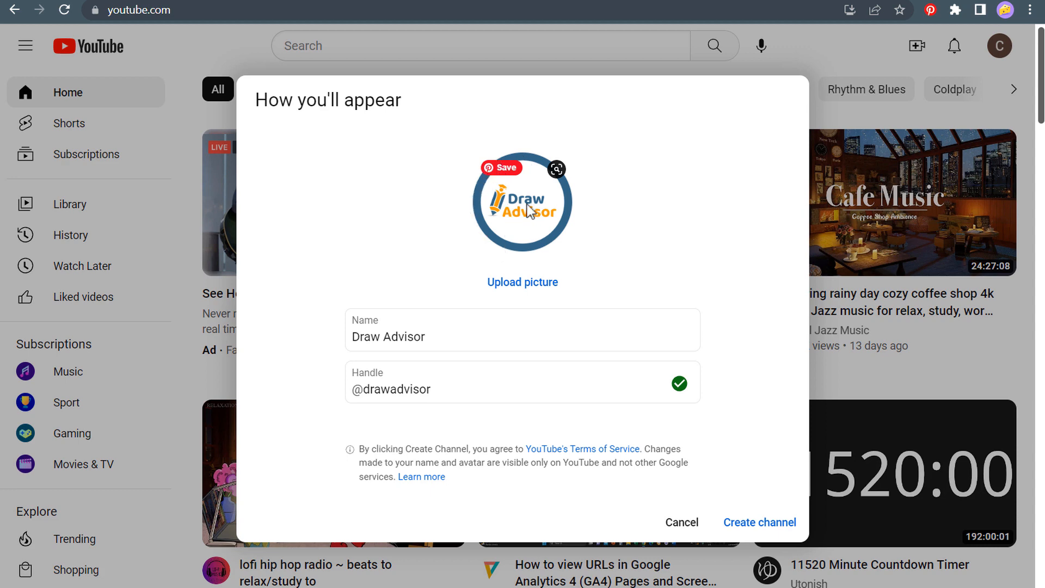
mouse_move(770, 460)
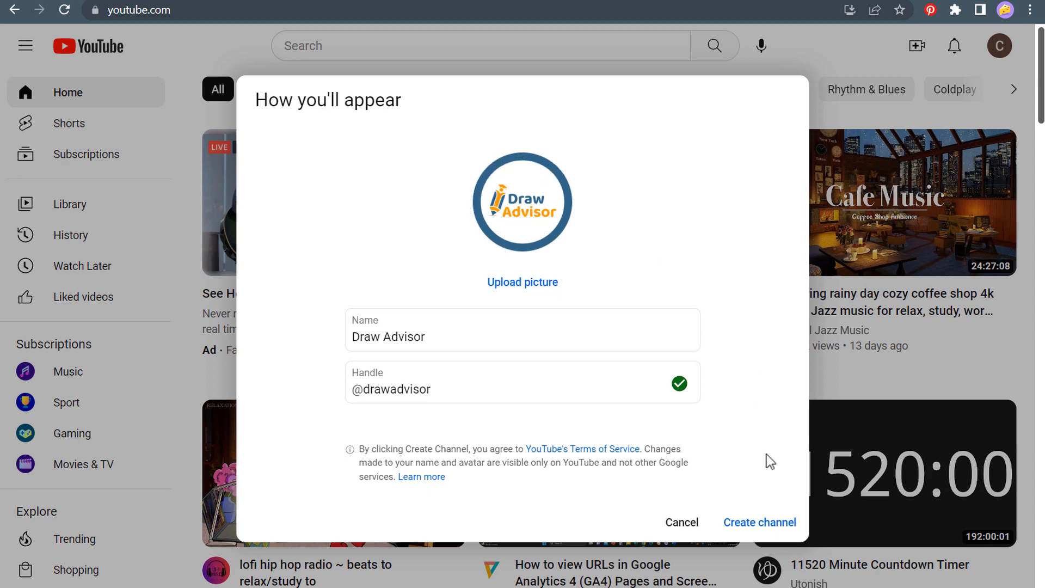
Create the Draw Advisor channel and open its Customise channel page in YouTube Studio
left_click(760, 523)
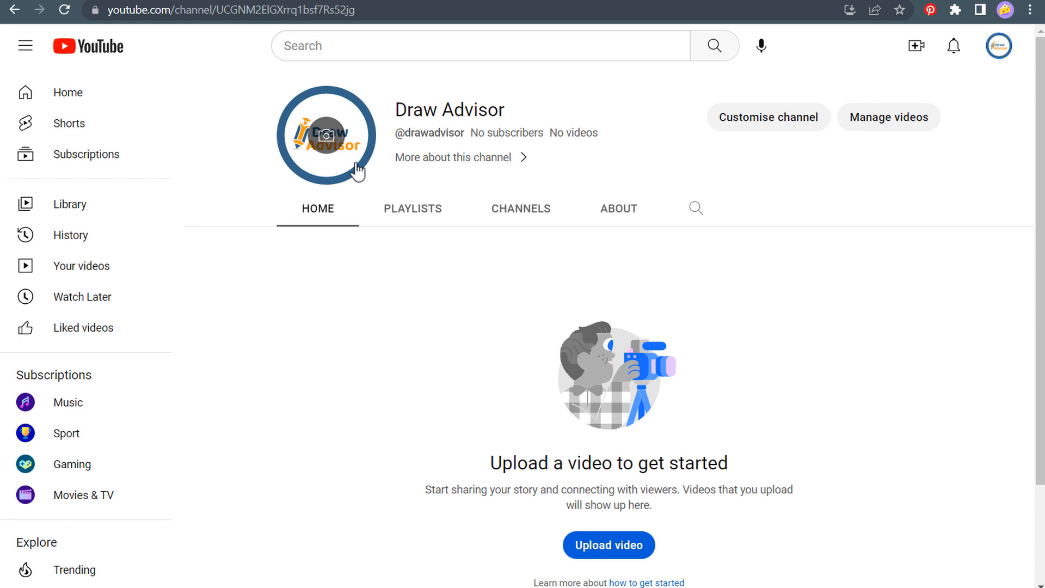
mouse_move(326, 136)
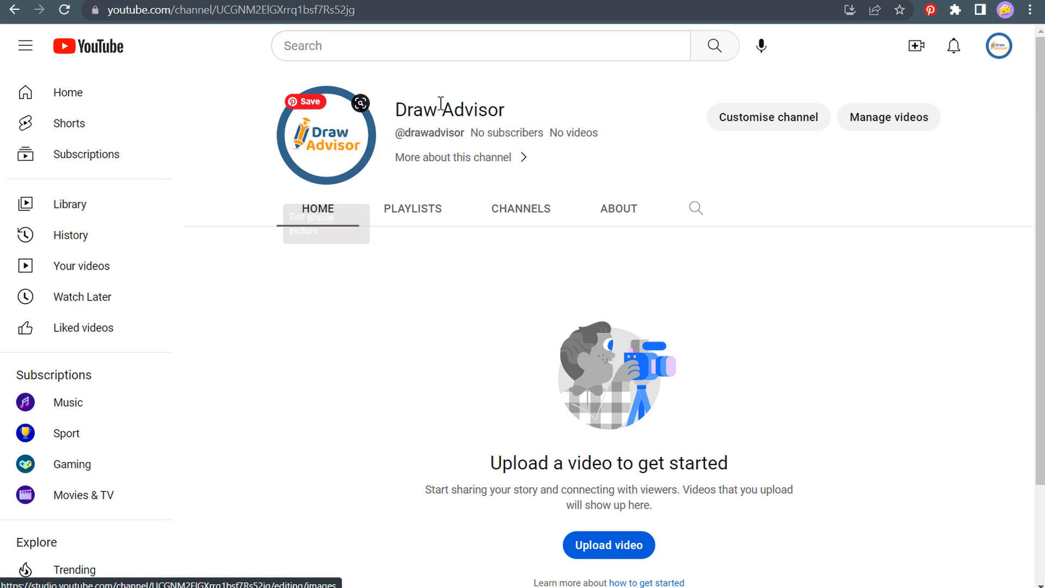
left_click(998, 45)
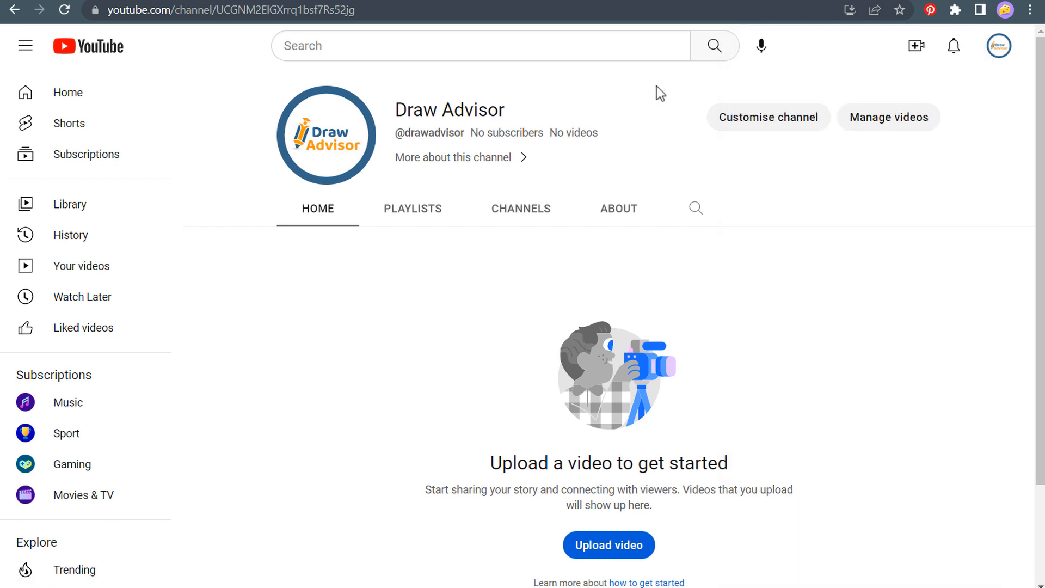
mouse_move(663, 118)
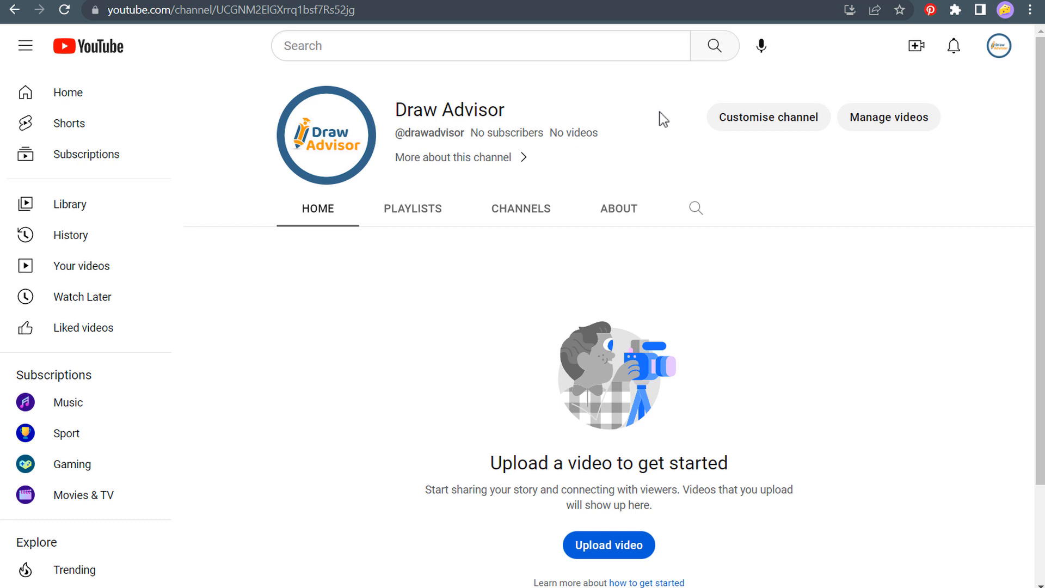
mouse_move(650, 122)
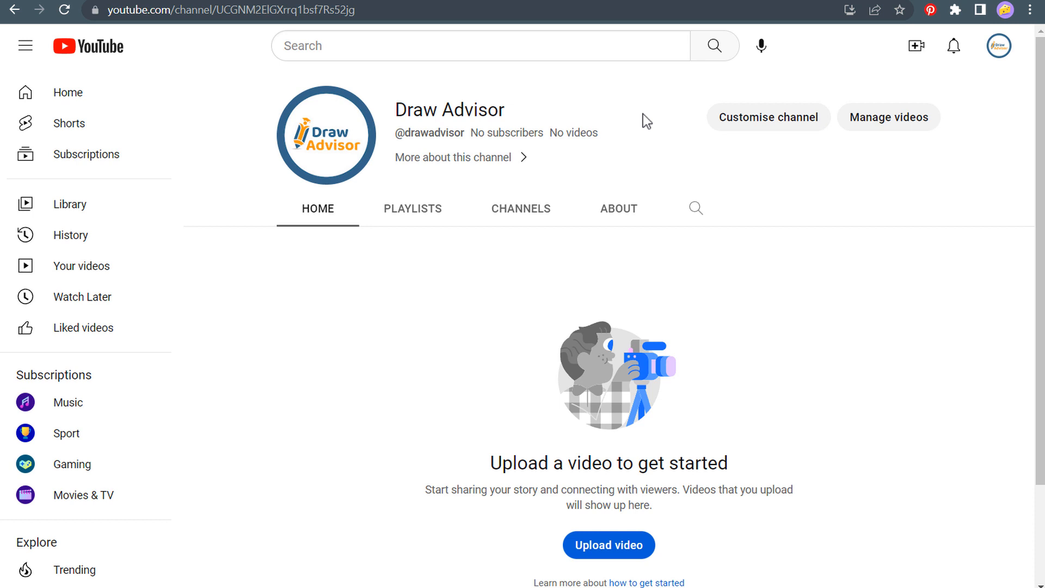
mouse_move(458, 170)
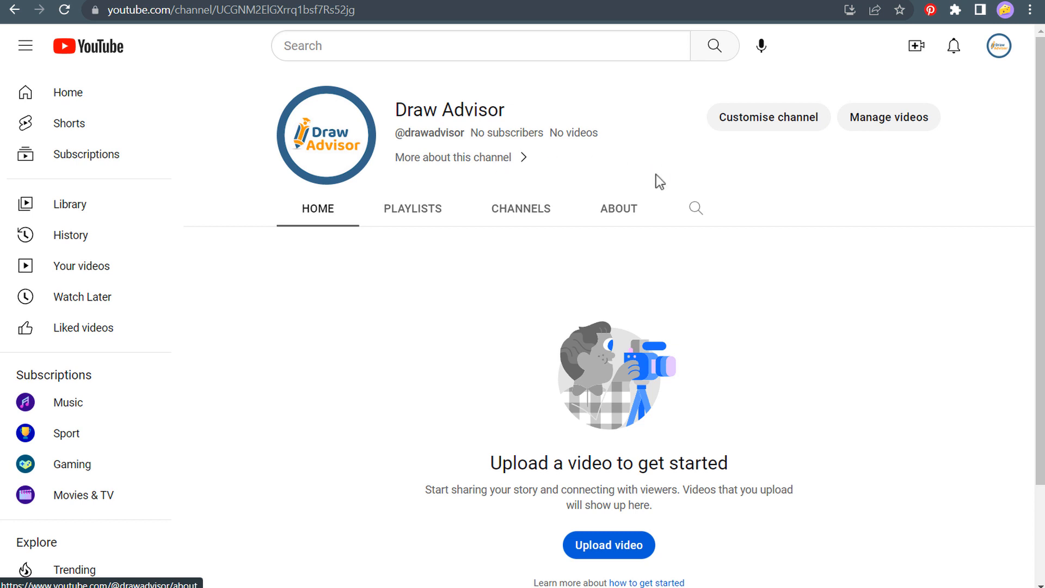
left_click(768, 116)
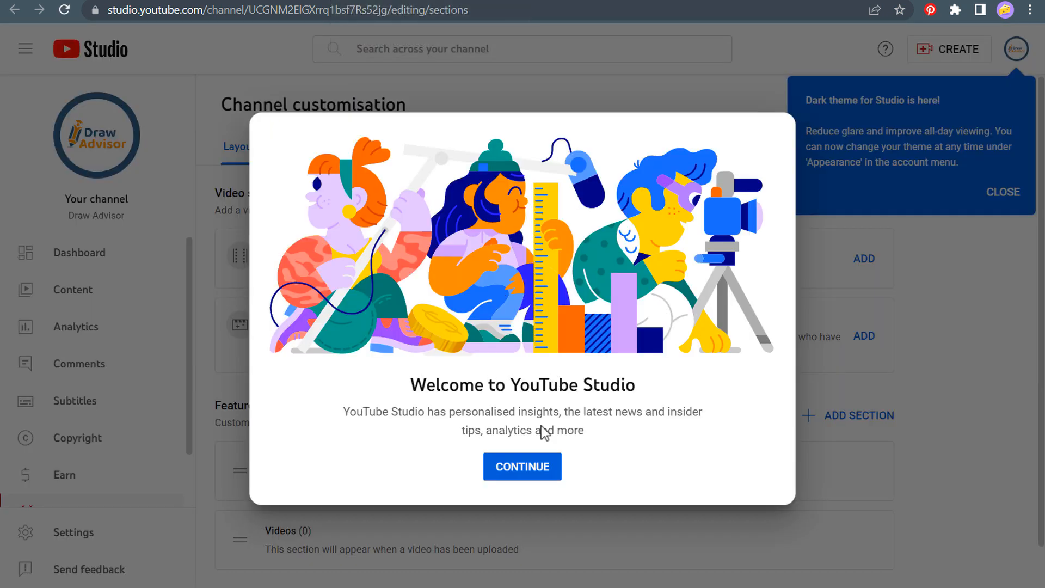
Dismiss the YouTube Studio welcome message and the playlists-moved notice
left_click(522, 466)
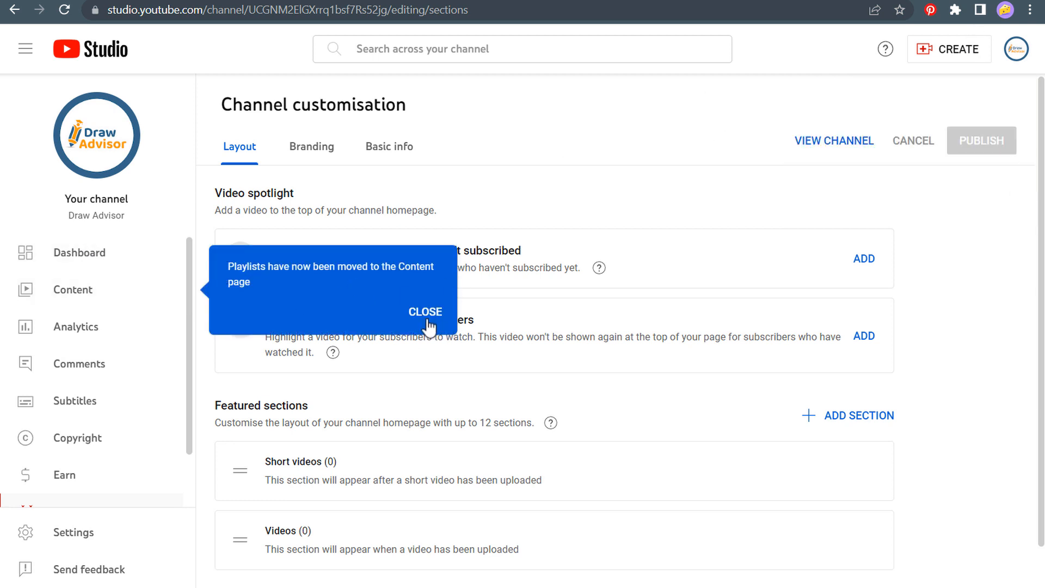
left_click(425, 312)
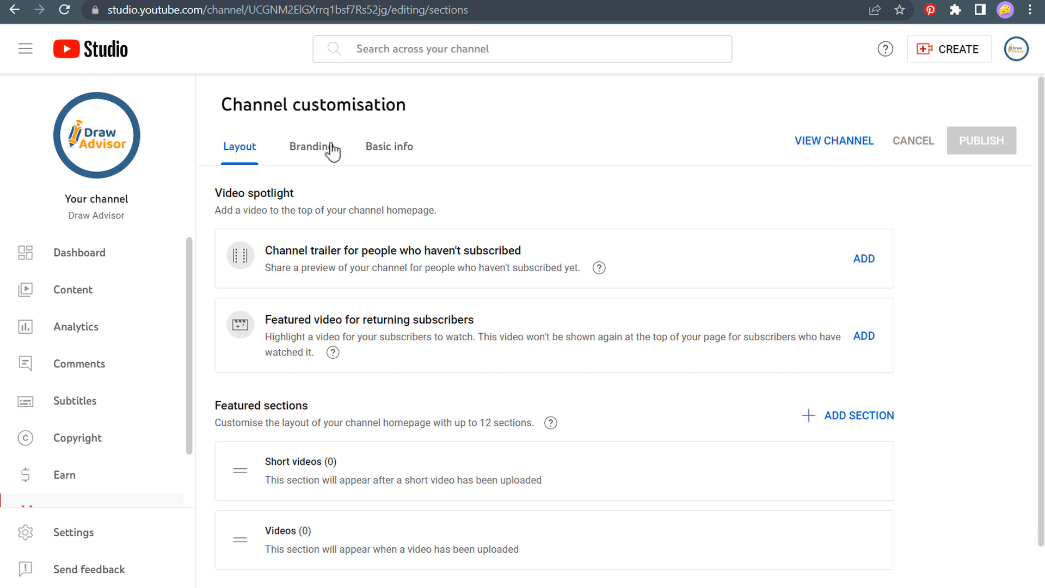
Switch to the Branding tab showing picture, banner image and video watermark sections
left_click(311, 146)
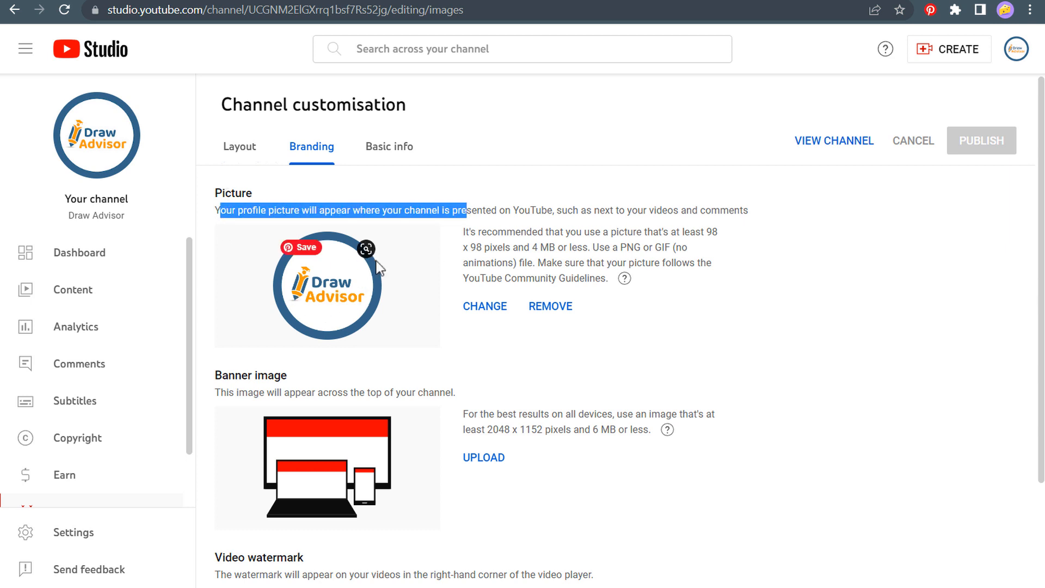
scroll("down", 3)
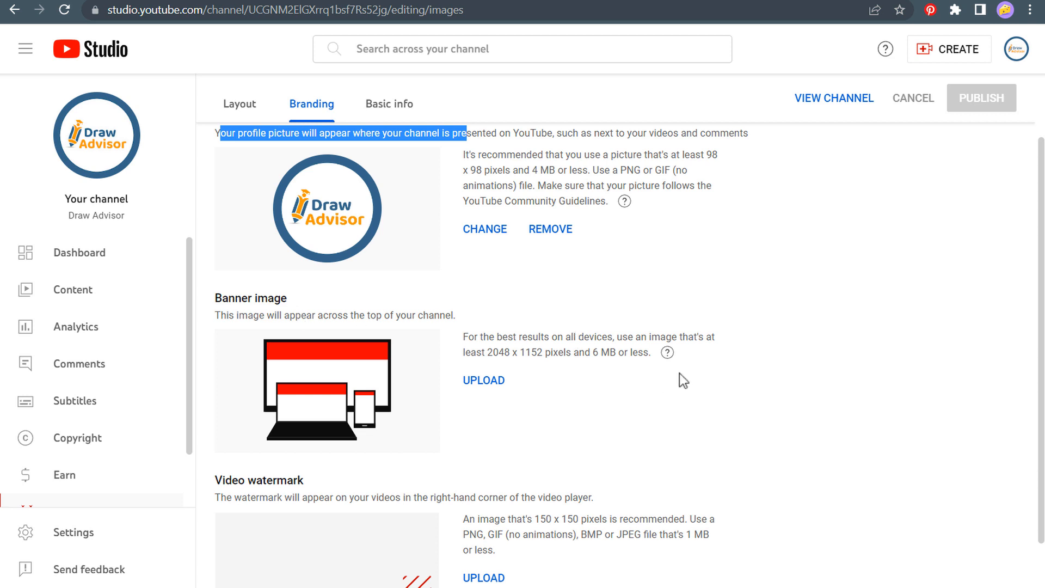
mouse_move(661, 378)
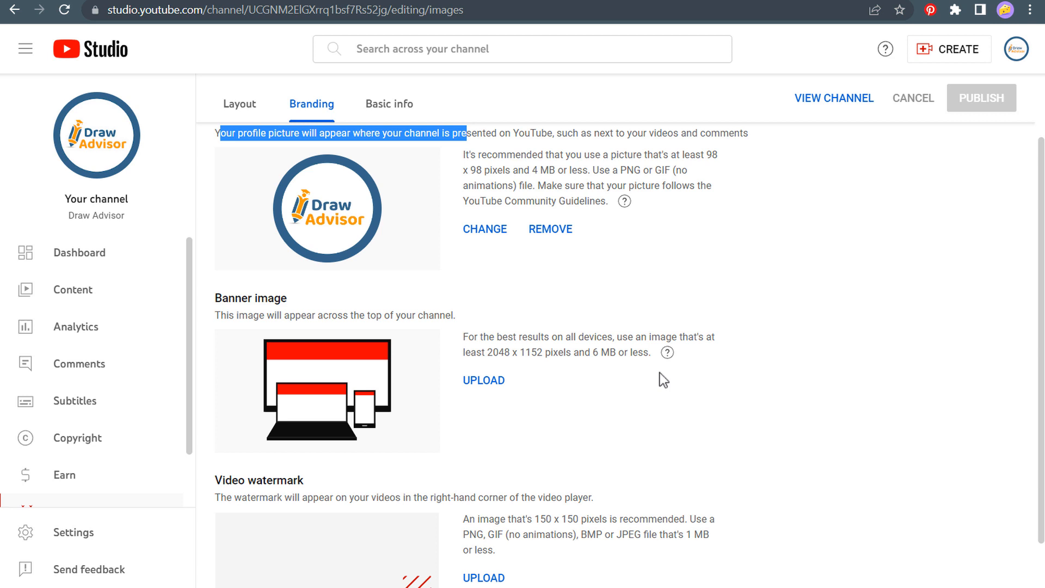
mouse_move(522, 365)
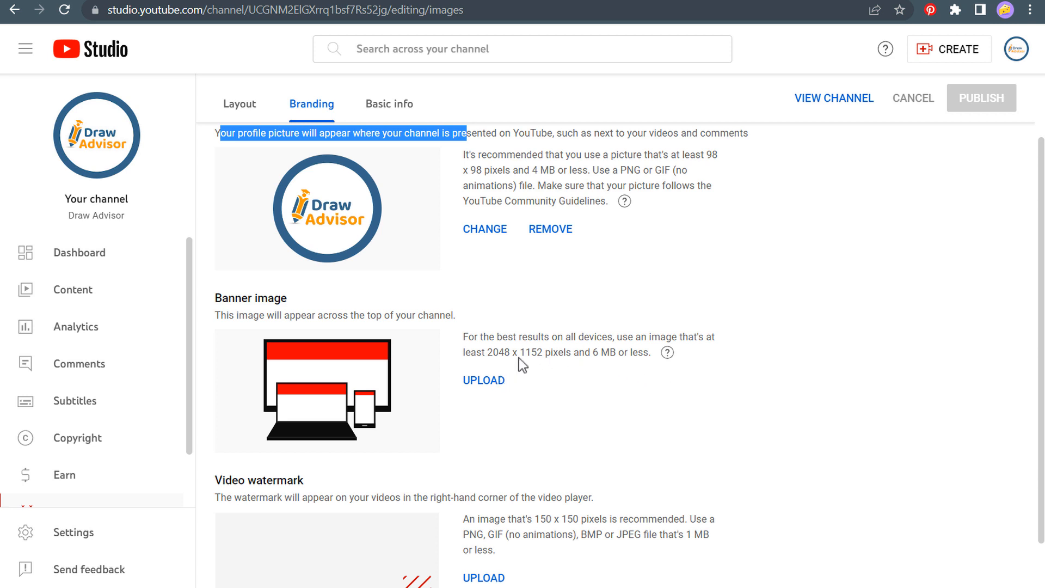
Upload the colored-pencil photo as the banner image and confirm its crop
left_click(484, 380)
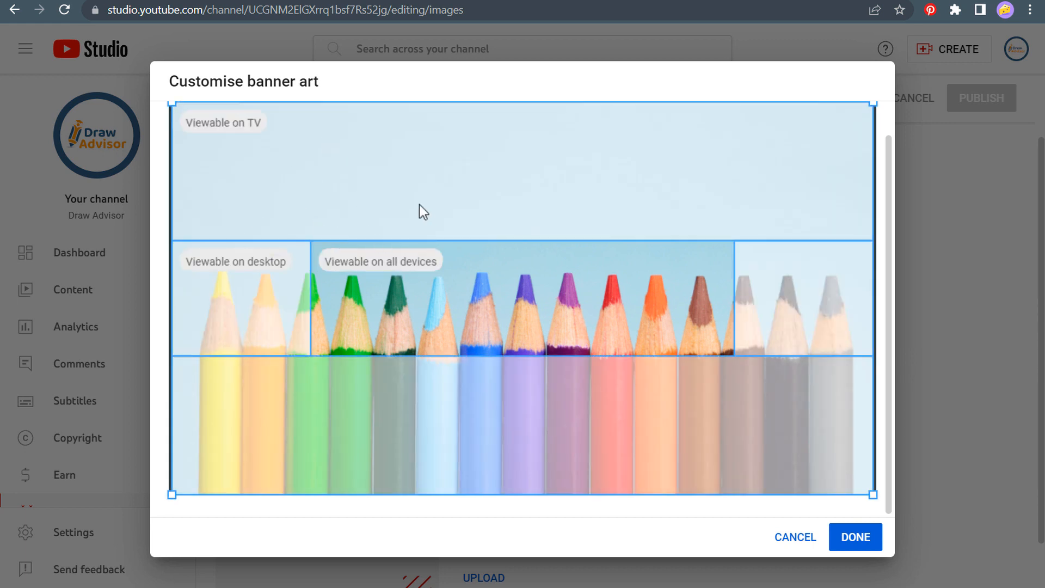
mouse_move(268, 146)
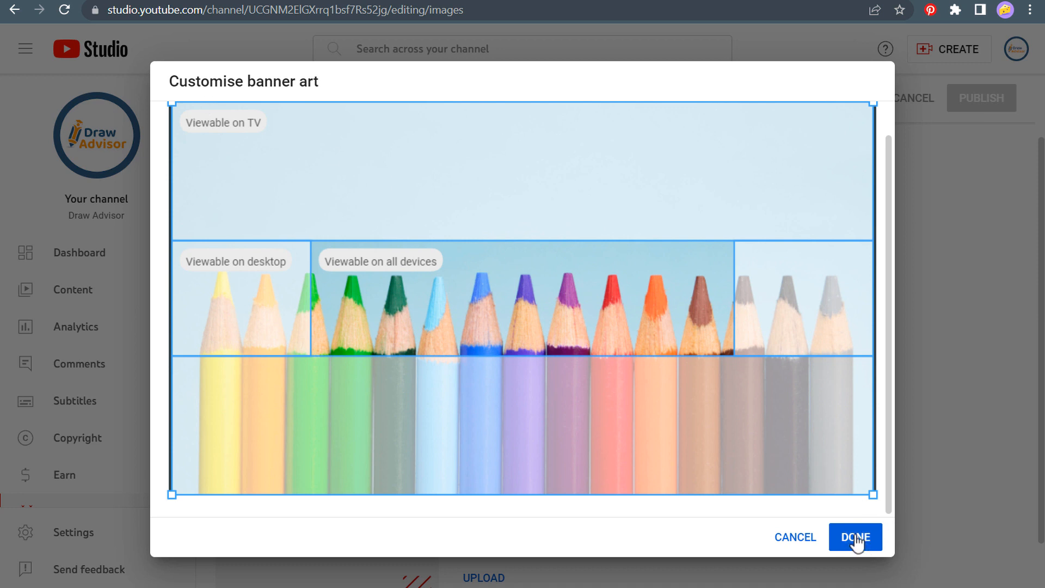
left_click(855, 536)
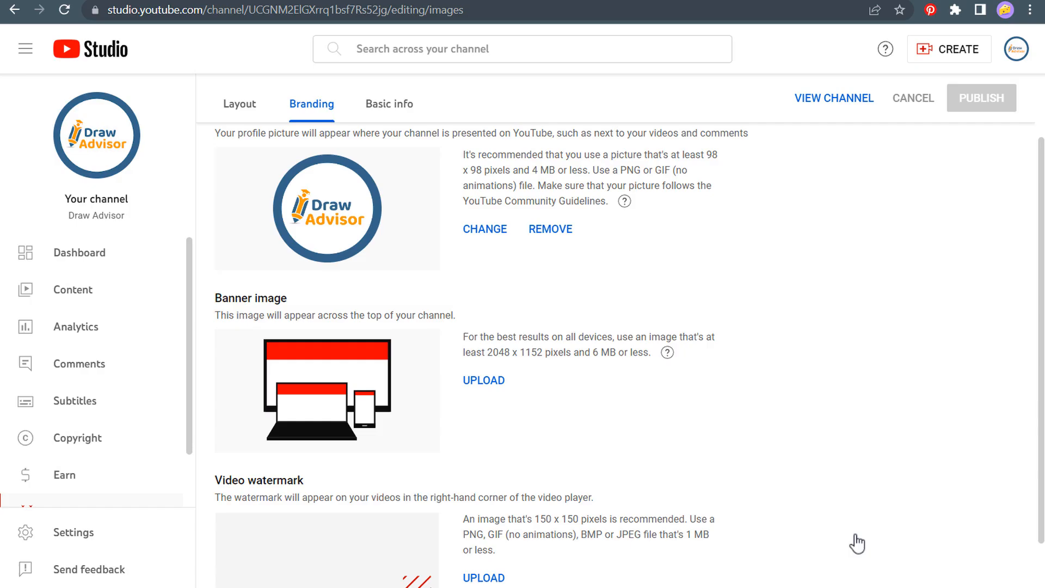
left_click(484, 380)
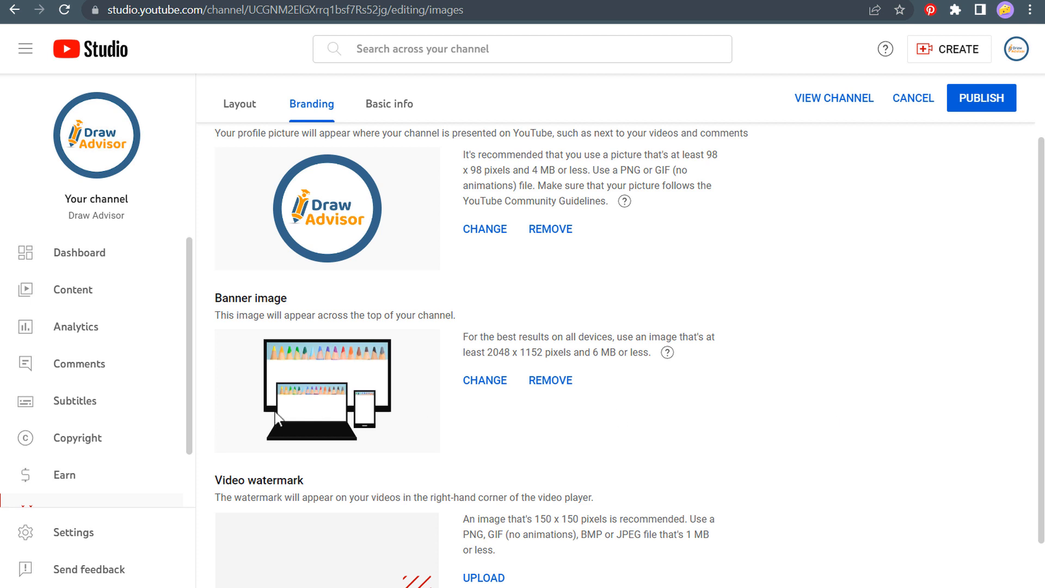
mouse_move(365, 349)
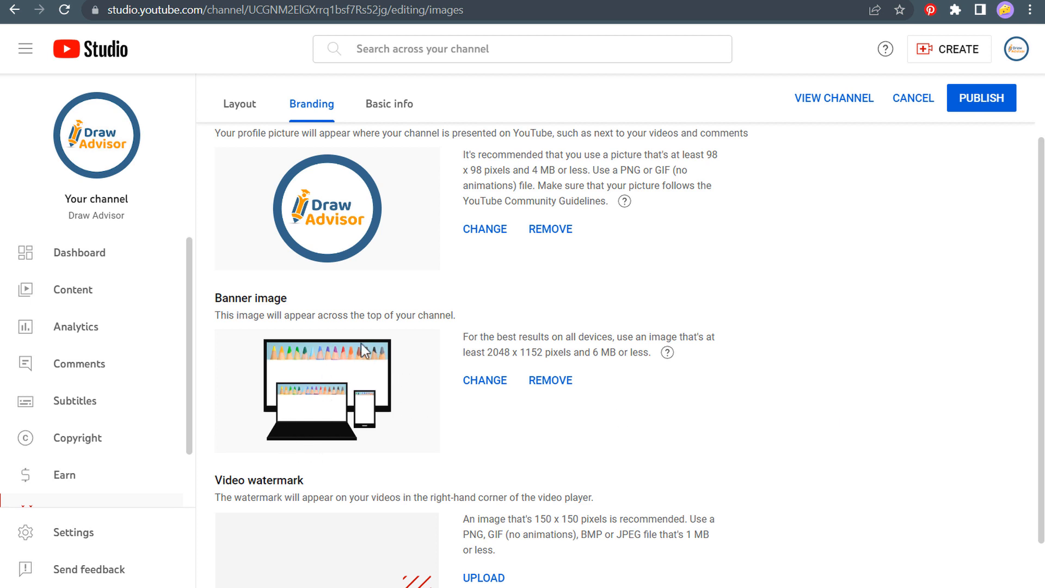
mouse_move(250, 314)
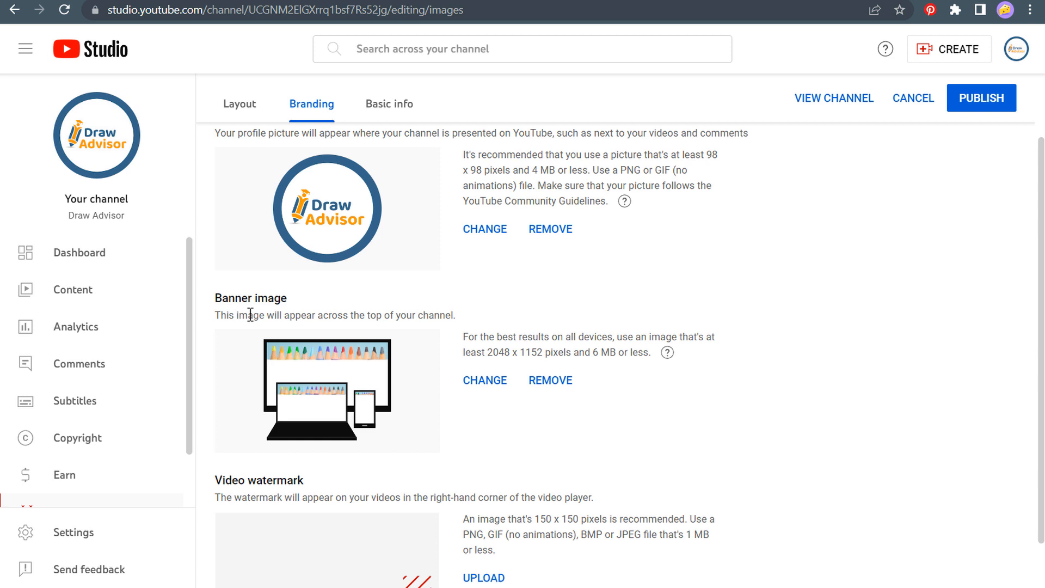
scroll("down", 3)
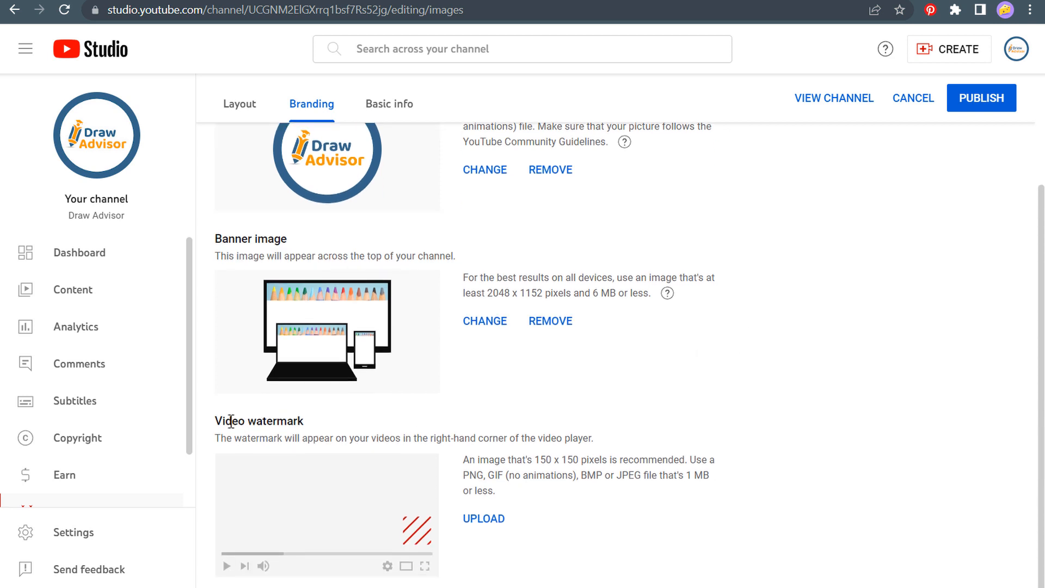
Upload the Draw Advisor logo file under Video watermark
left_click_drag(305, 438, 354, 438)
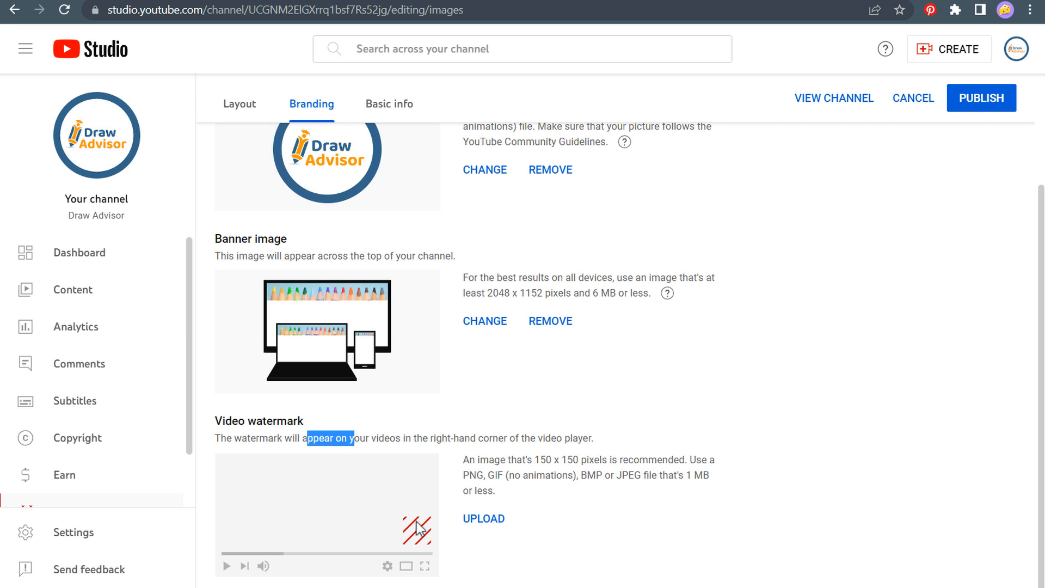
mouse_move(630, 503)
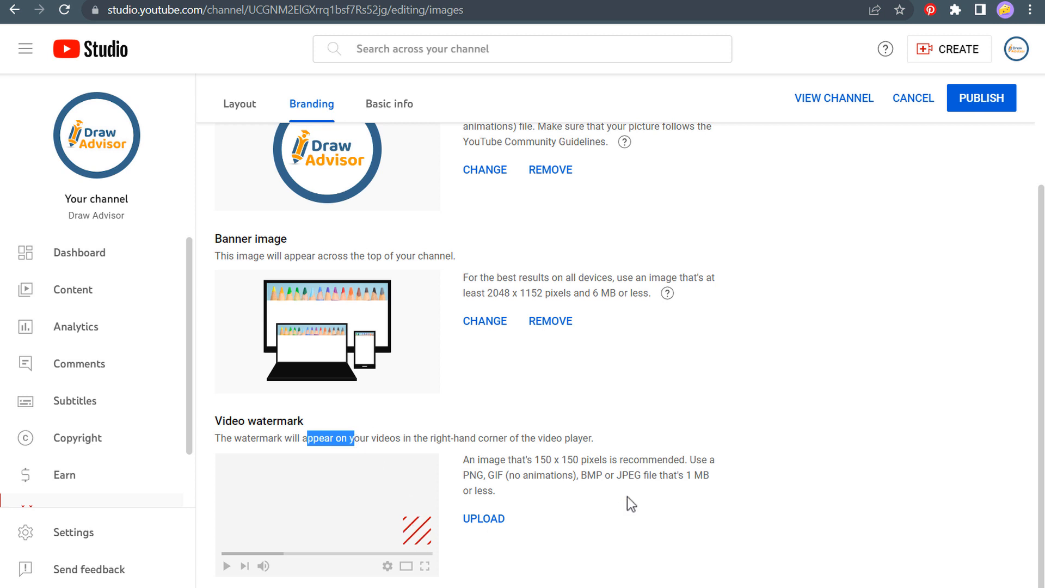
mouse_move(567, 441)
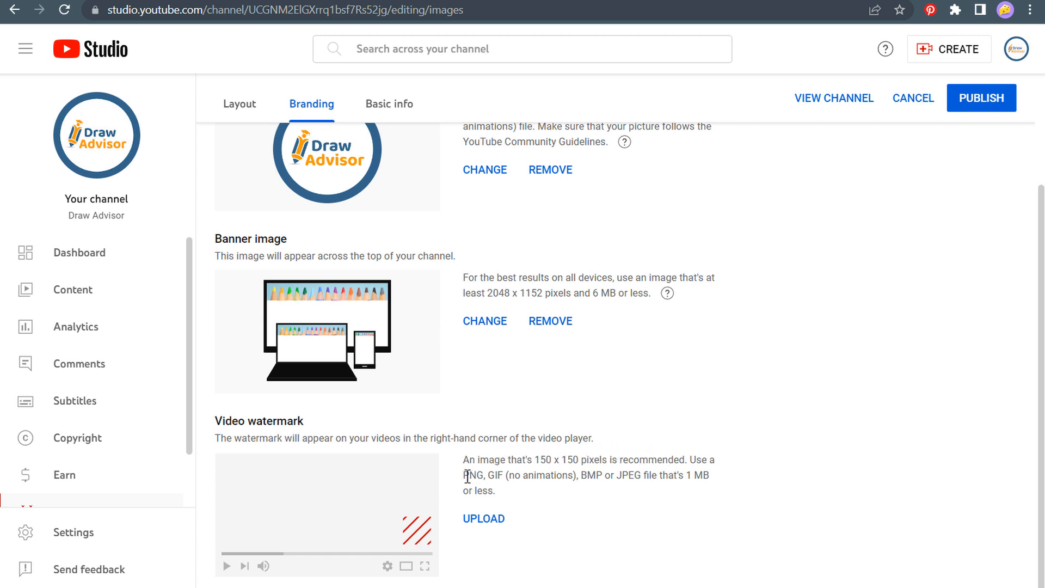
mouse_move(617, 478)
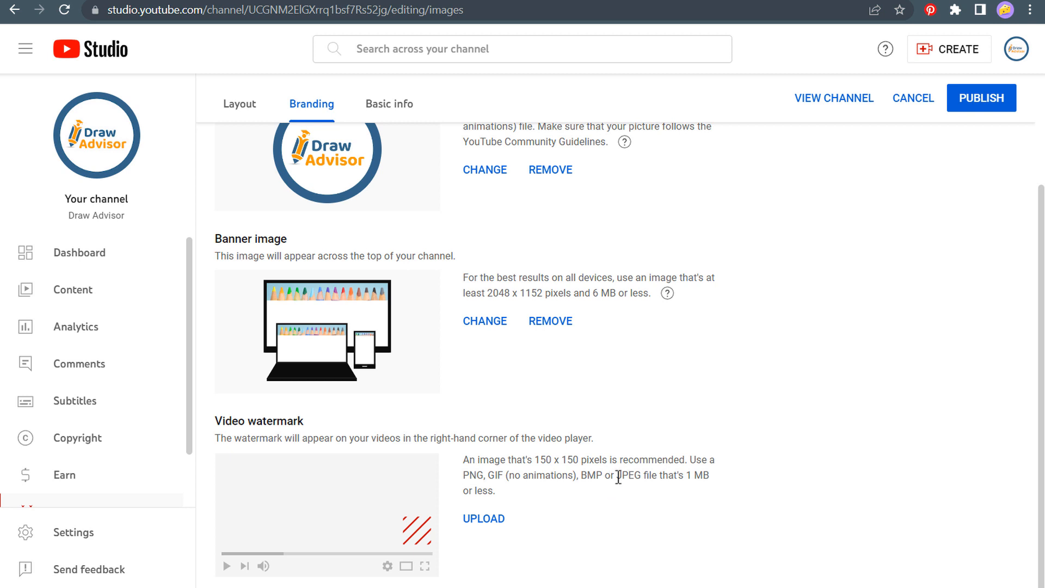
mouse_move(697, 421)
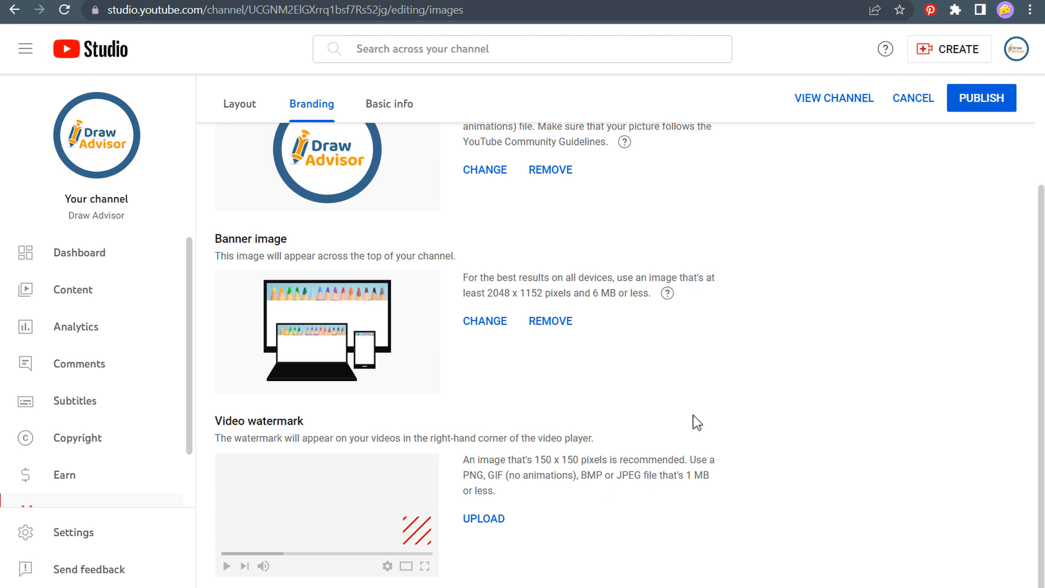
left_click(484, 519)
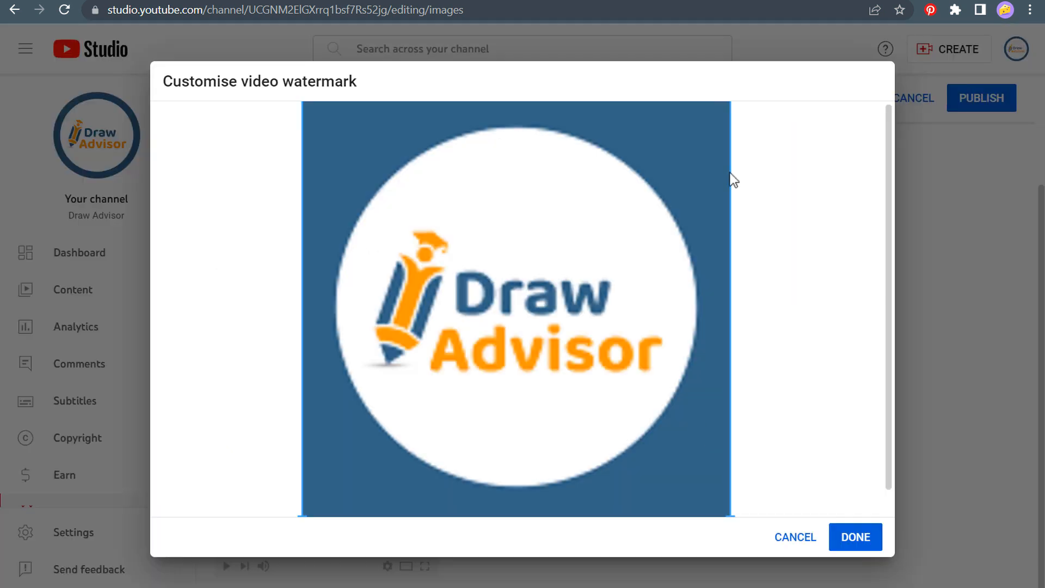
mouse_move(405, 111)
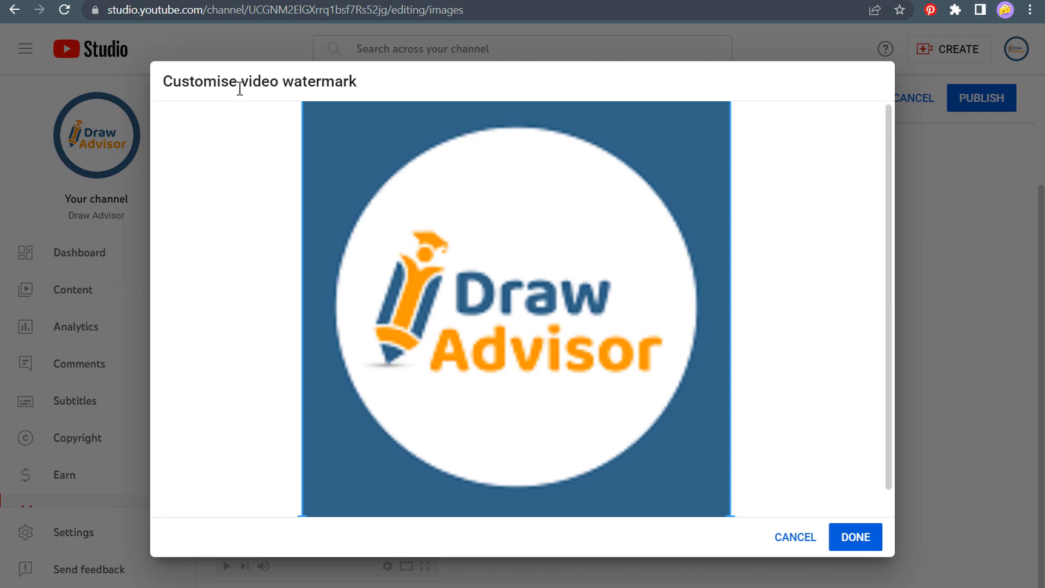
Confirm the watermark crop, start it at 00:05, publish, and view the live channel
left_click(854, 537)
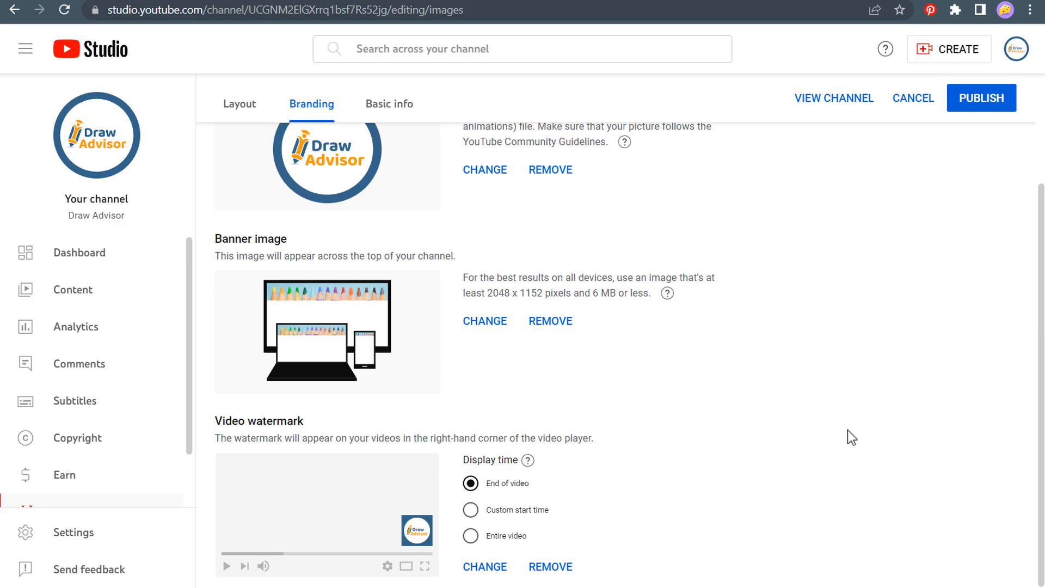
mouse_move(508, 481)
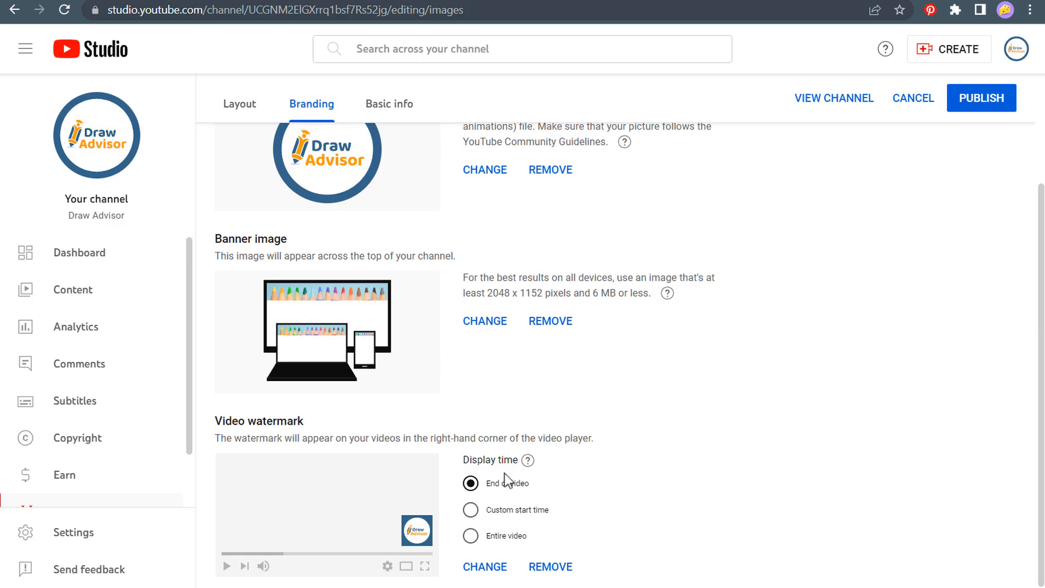
left_click(471, 535)
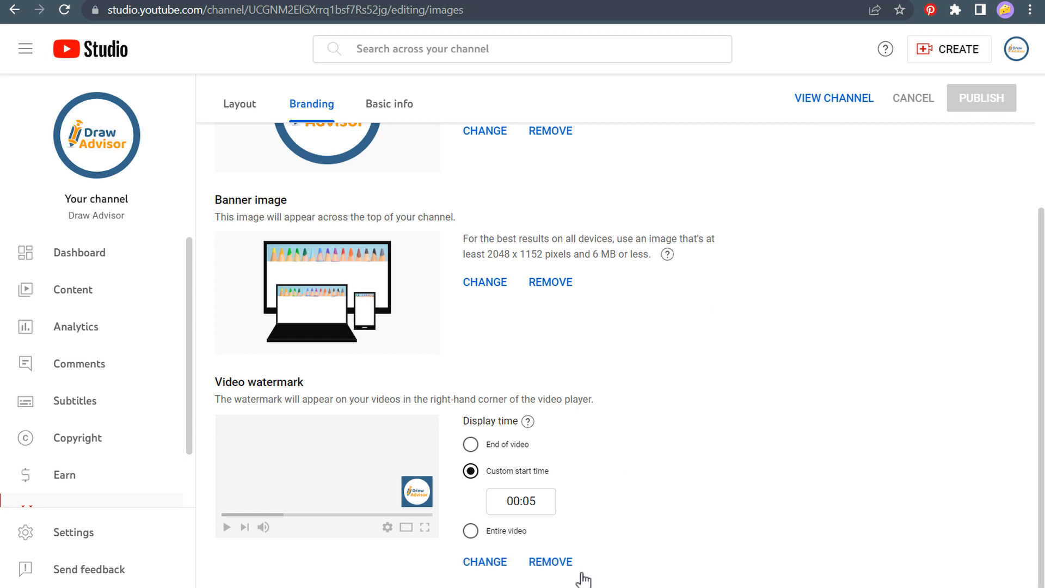
left_click(833, 97)
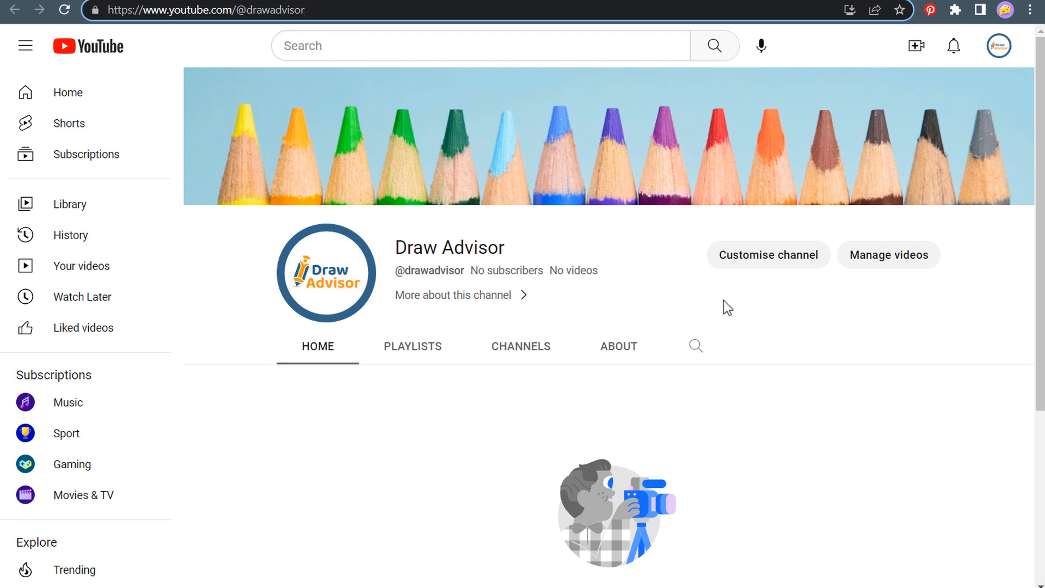
Check the channel's About section, then return to the Branding customisation tab
left_click(617, 345)
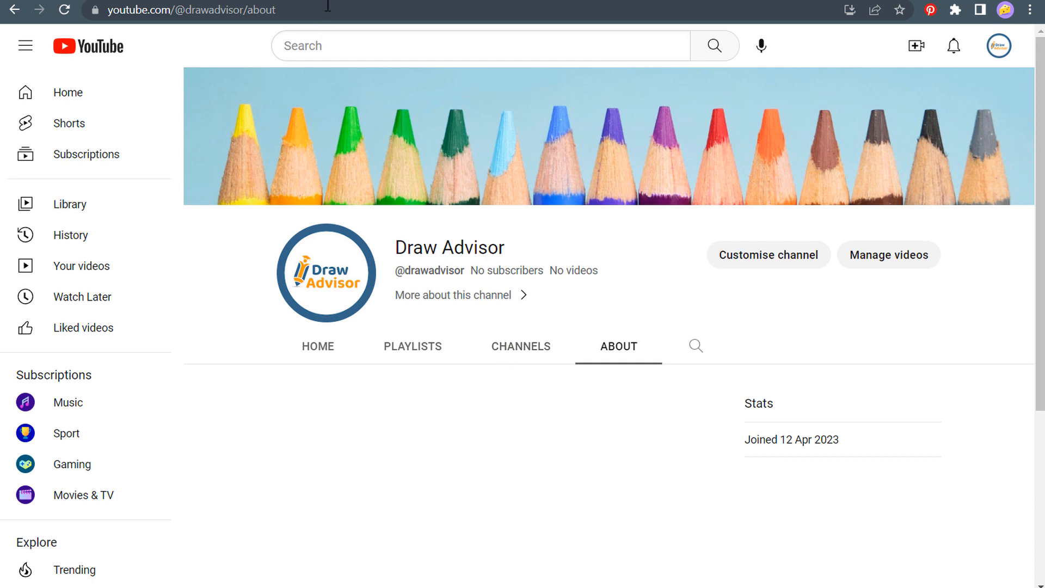
left_click(768, 255)
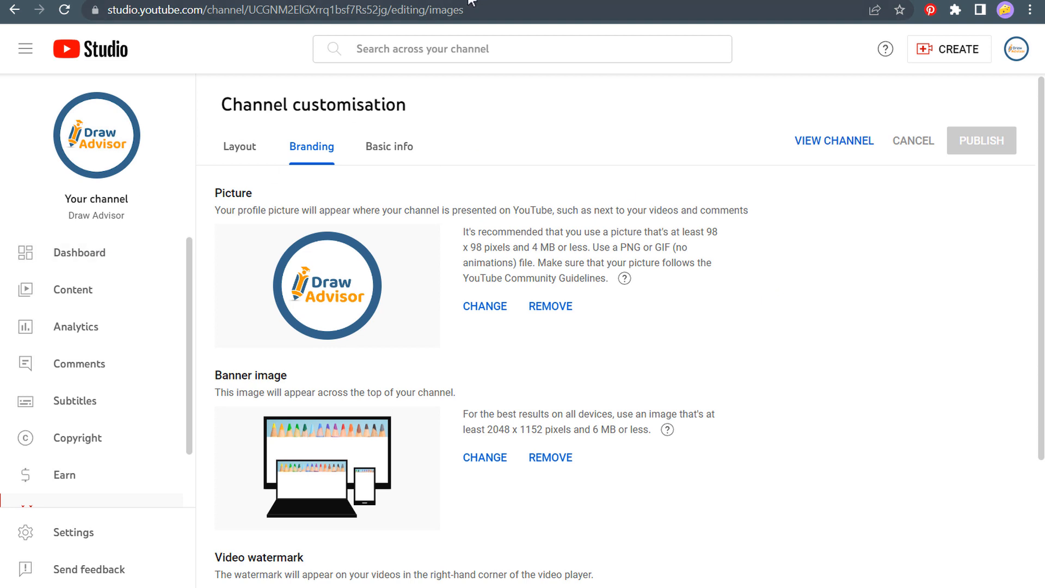
Switch to Basic info and enter the Draw Advisor welcome description
left_click(390, 146)
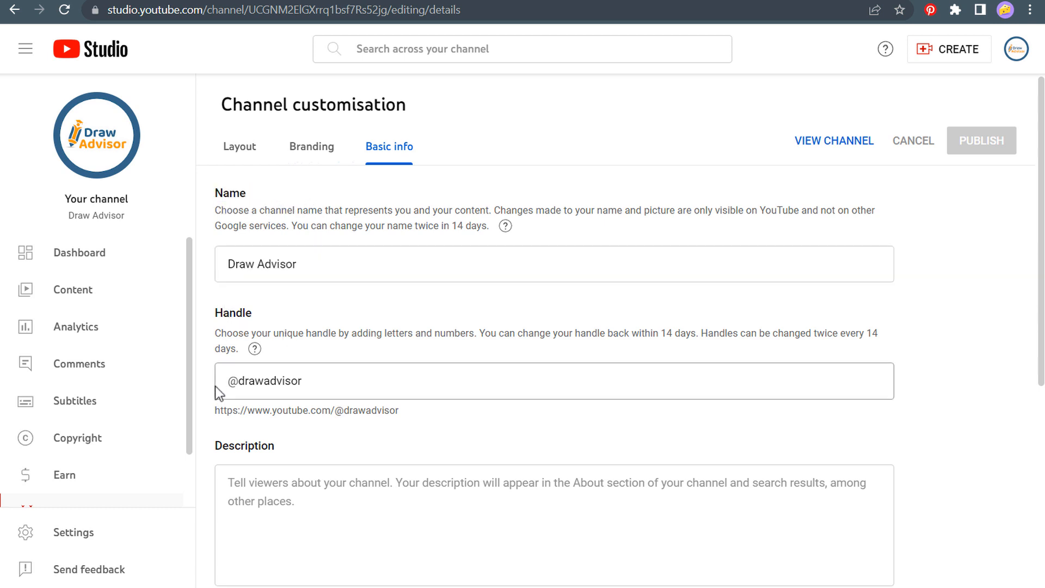
scroll("down", 3)
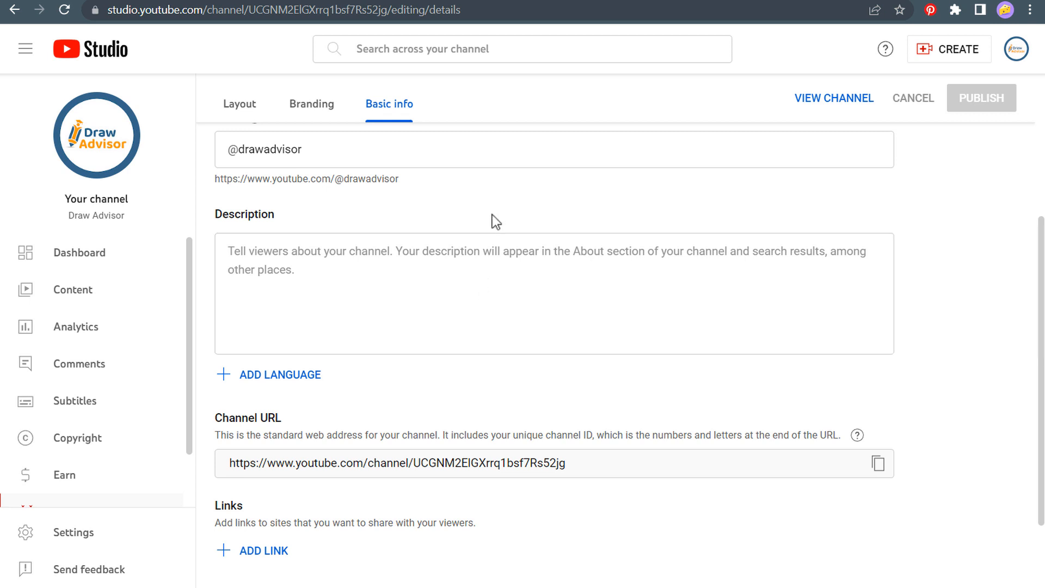
mouse_move(608, 122)
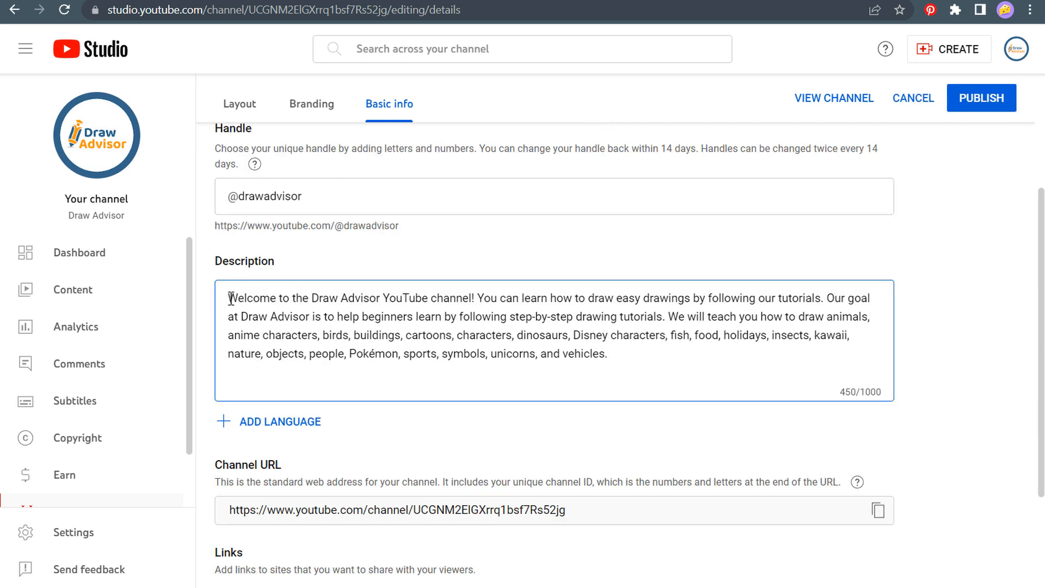
left_click_drag(230, 298, 481, 298)
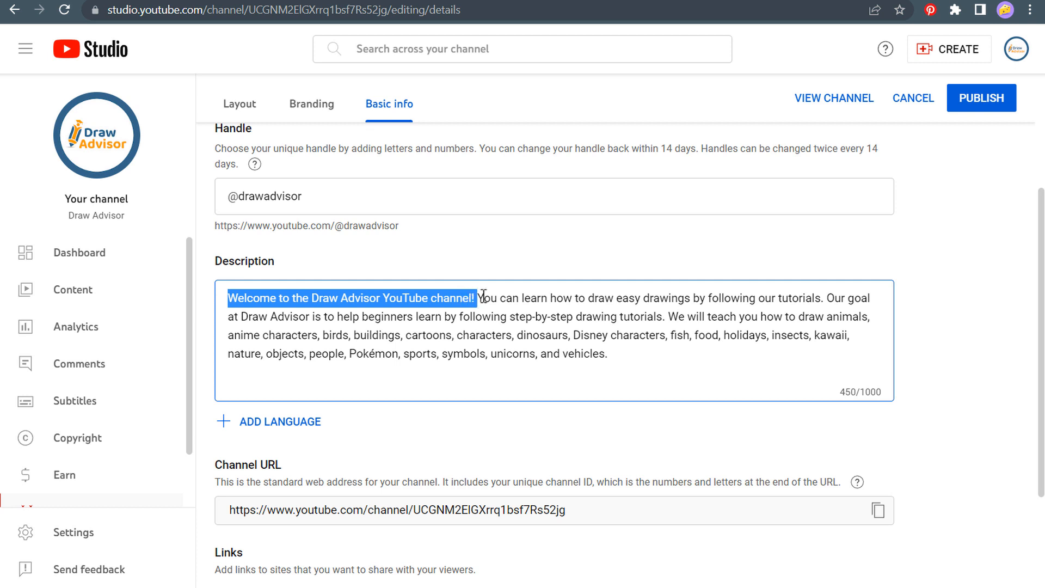
left_click(607, 354)
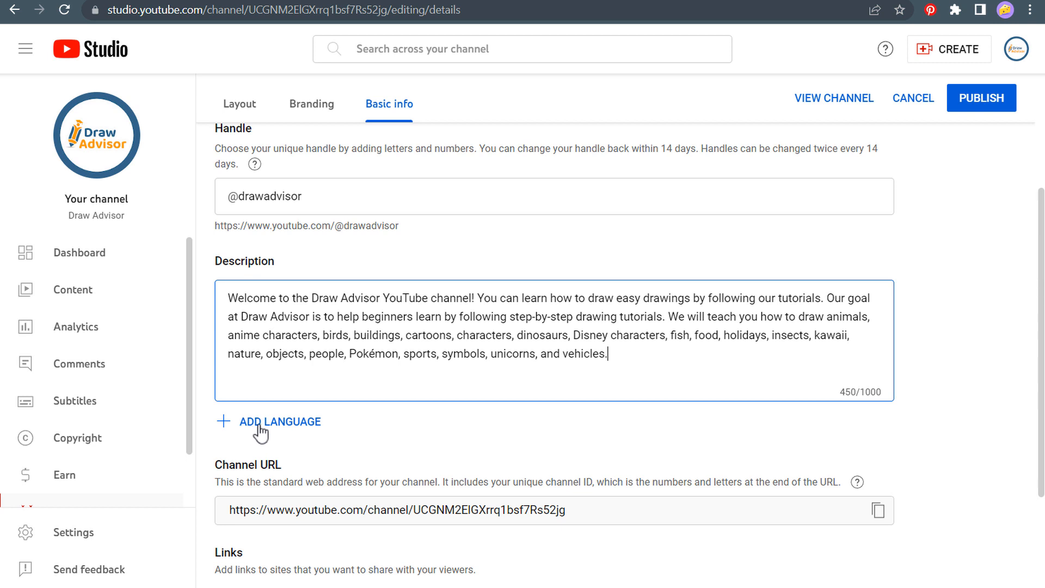
Review the channel URL and channel ID text below the description
scroll("down", 3)
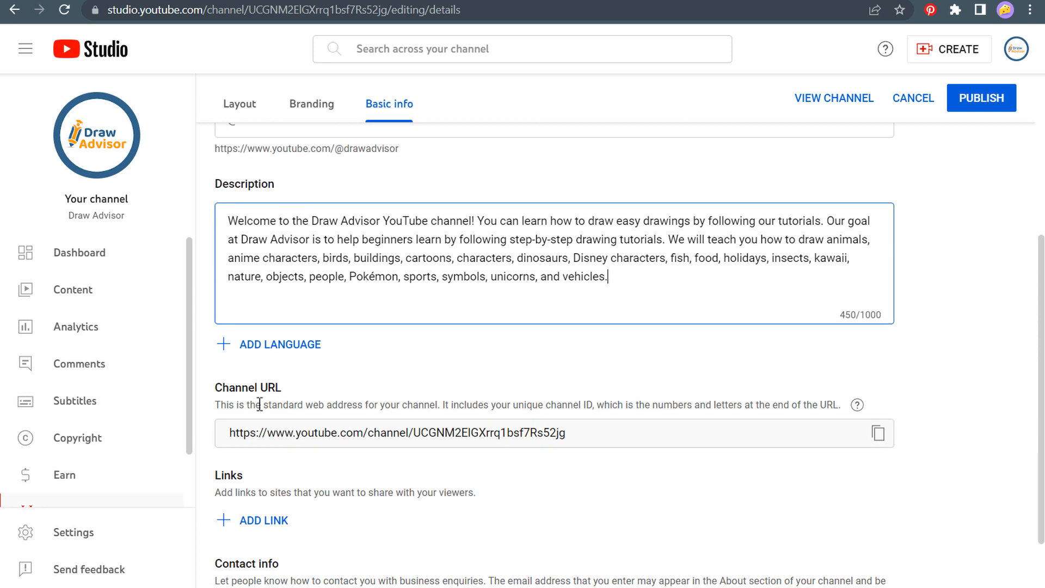
left_click_drag(215, 404, 469, 405)
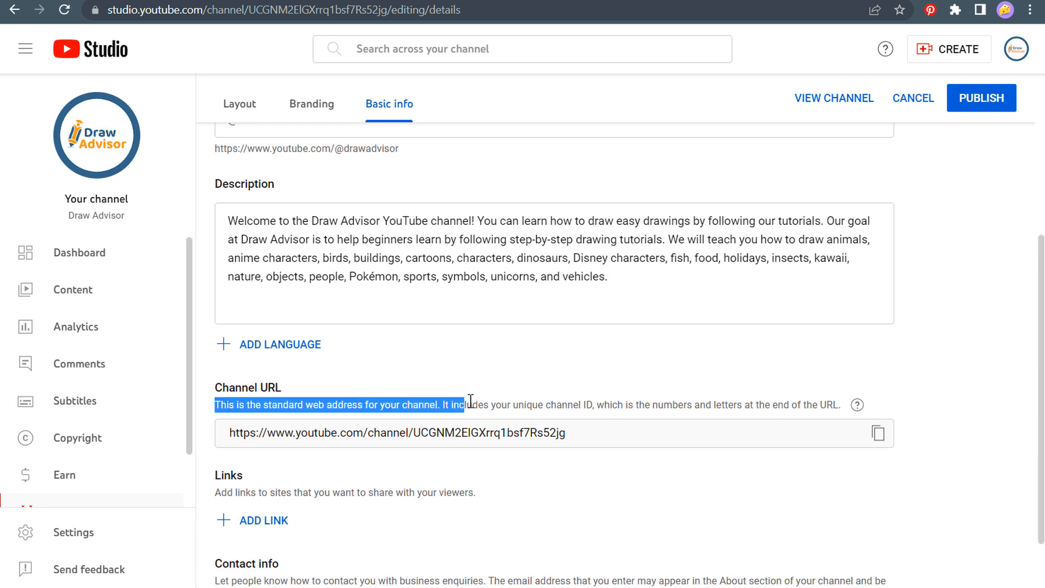
left_click(477, 407)
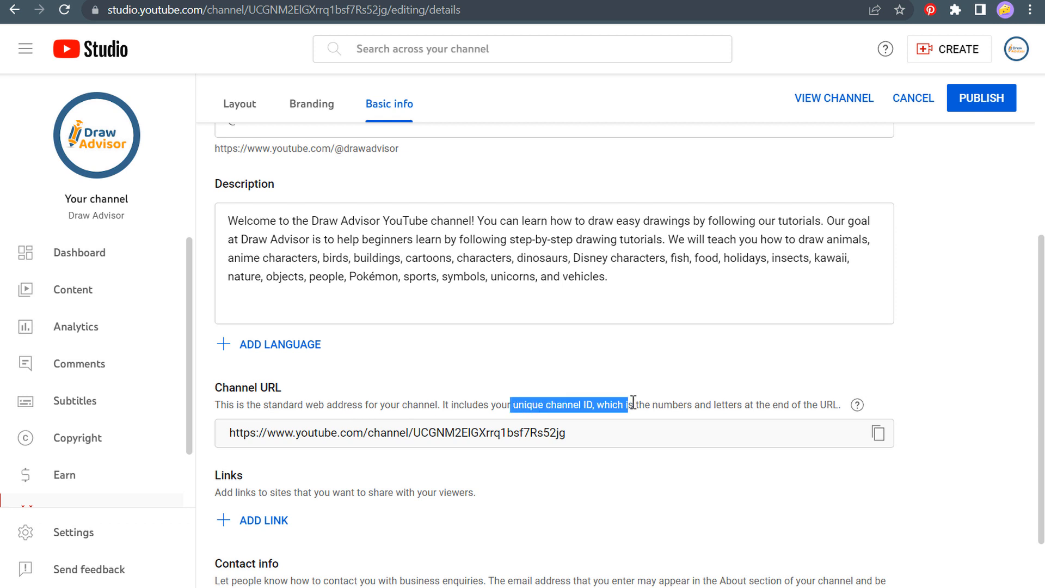
left_click(602, 418)
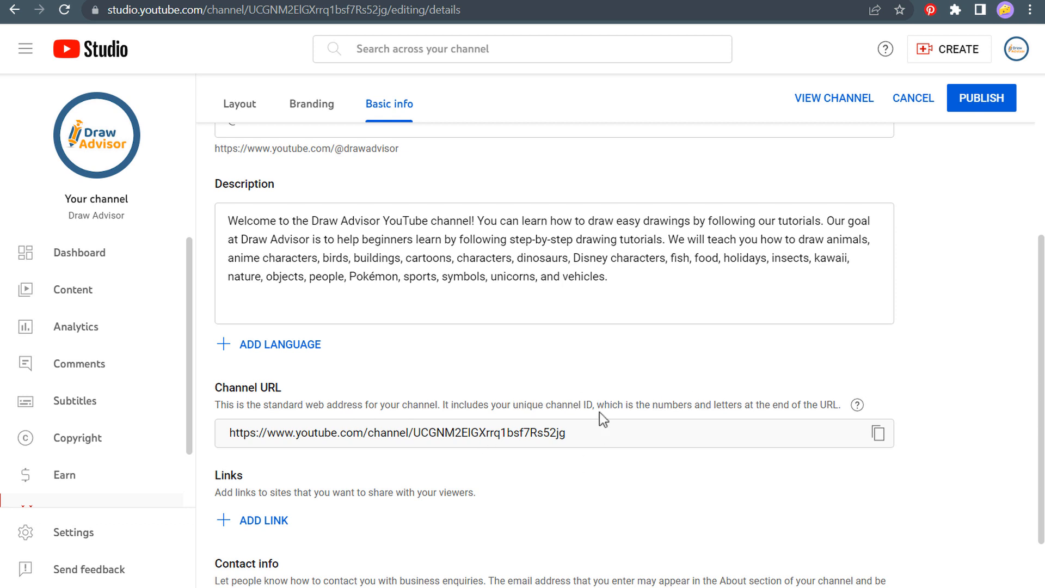
mouse_move(240, 428)
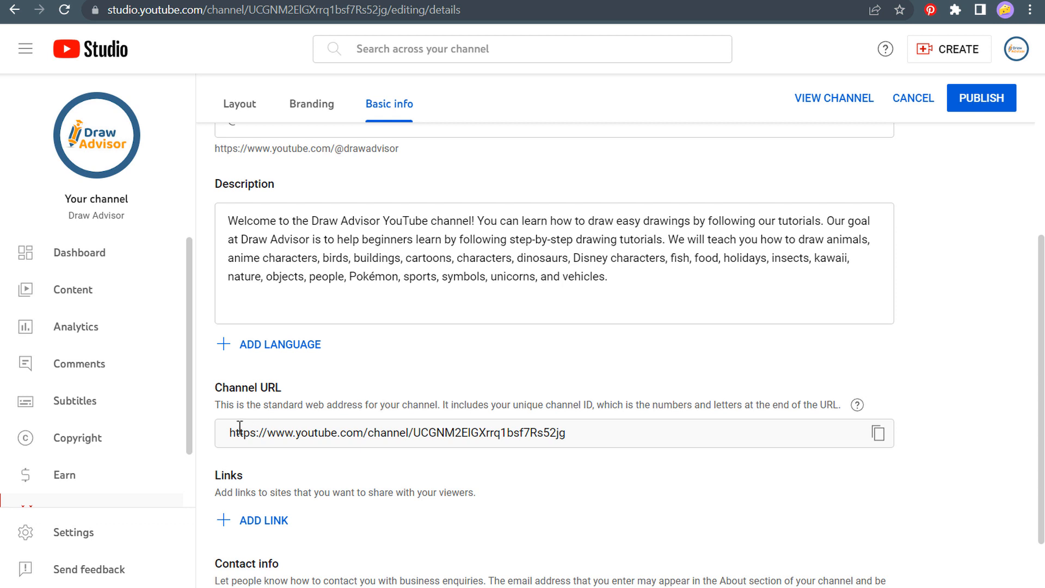
scroll("down", 3)
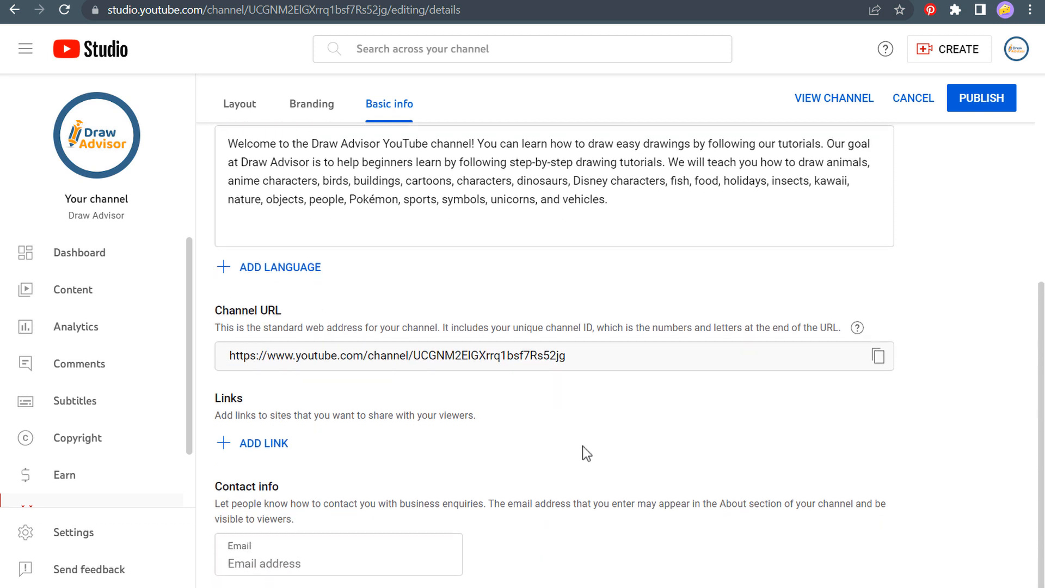
mouse_move(230, 397)
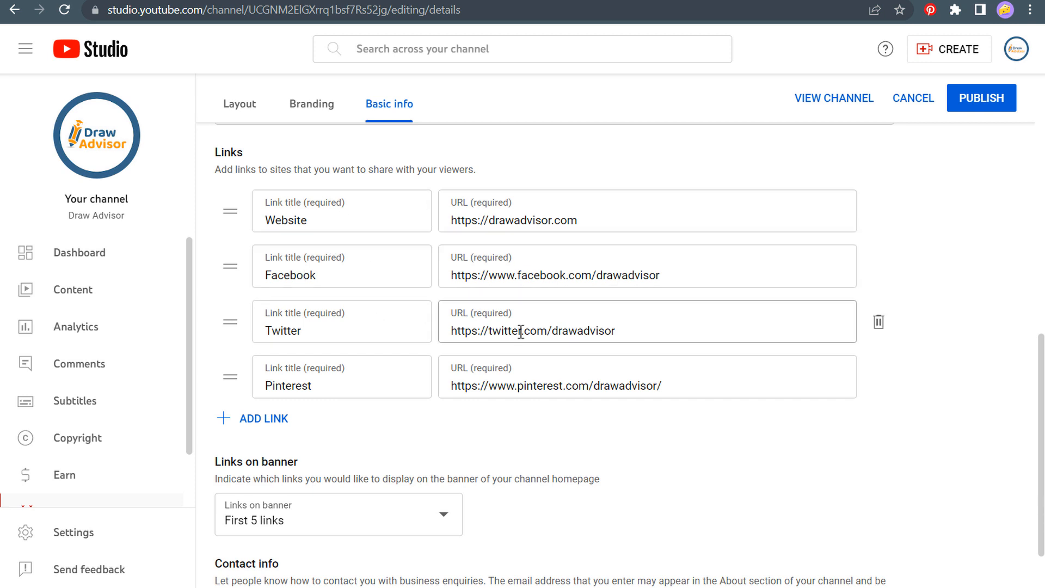
Scroll down Basic info to the Website, Facebook, Twitter and Pinterest drawadvisor links
scroll("down", 3)
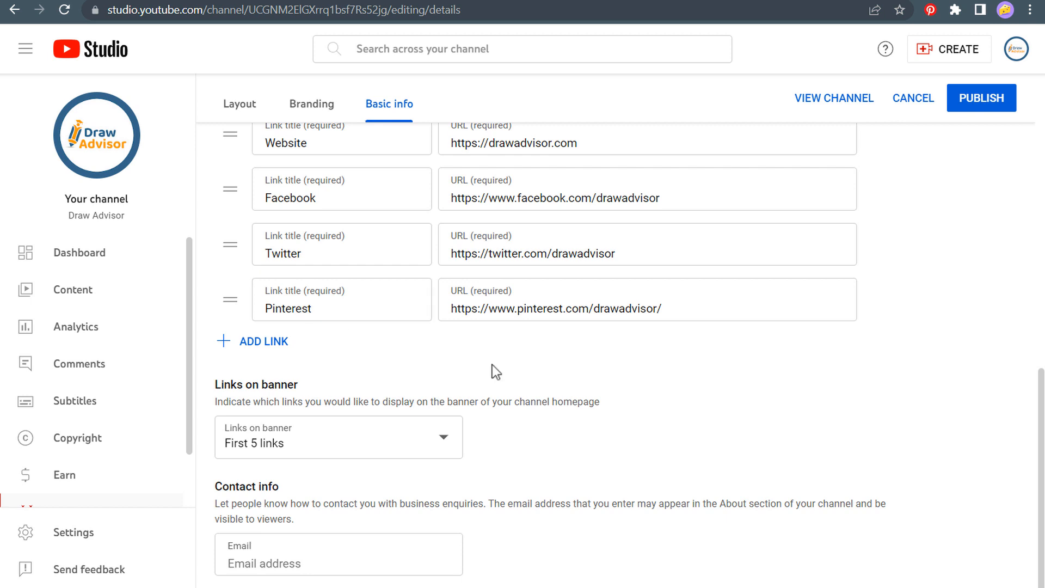
mouse_move(630, 360)
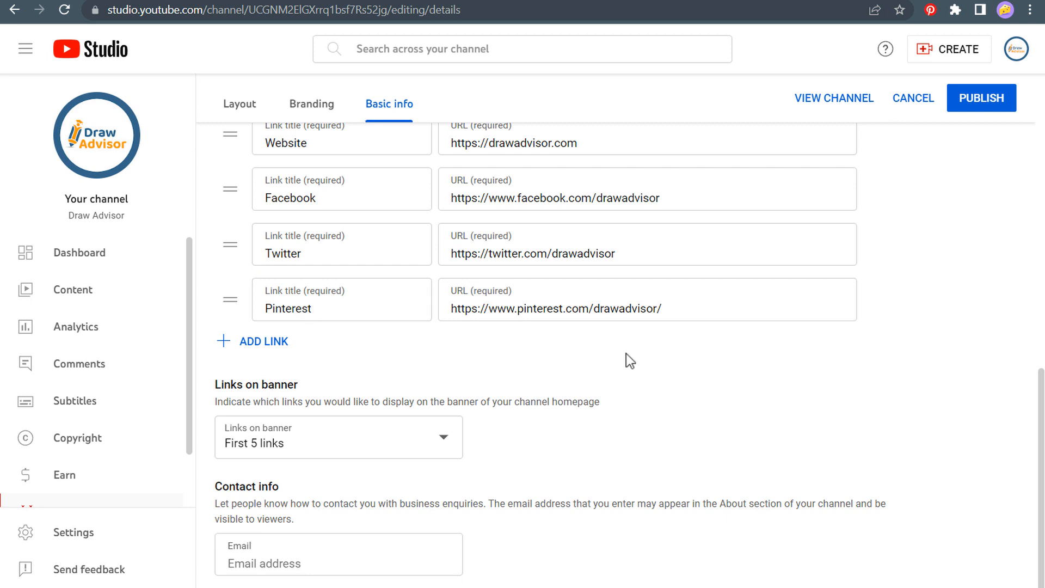
mouse_move(482, 293)
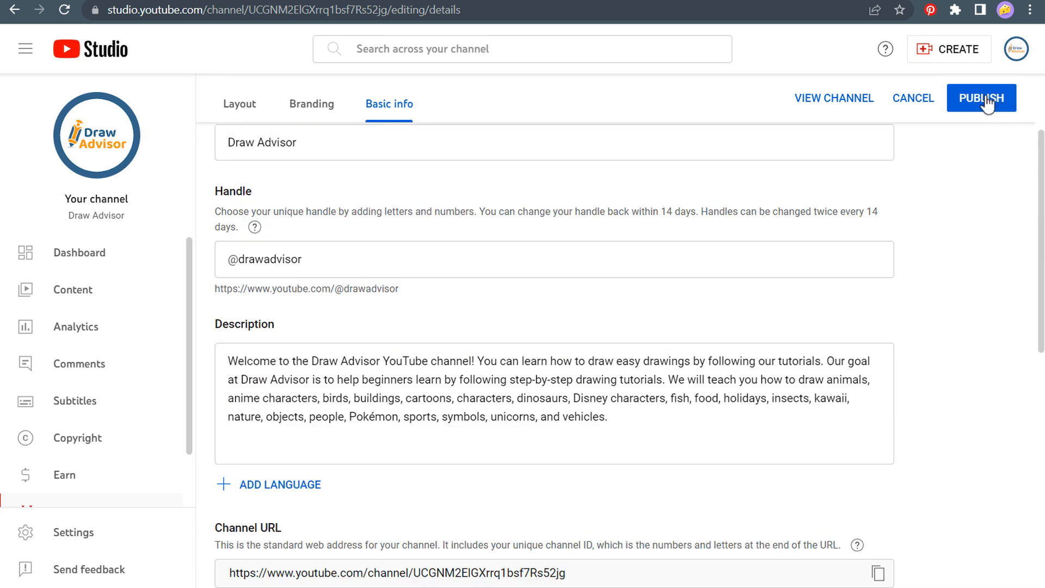
Publish the description and link changes, then view the live Draw Advisor channel
left_click(981, 97)
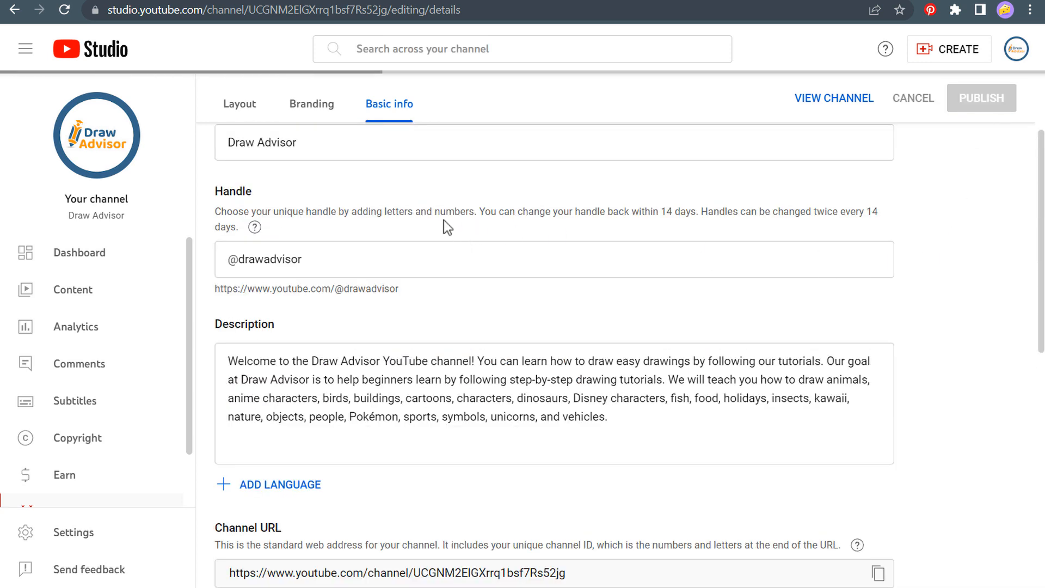
left_click(981, 97)
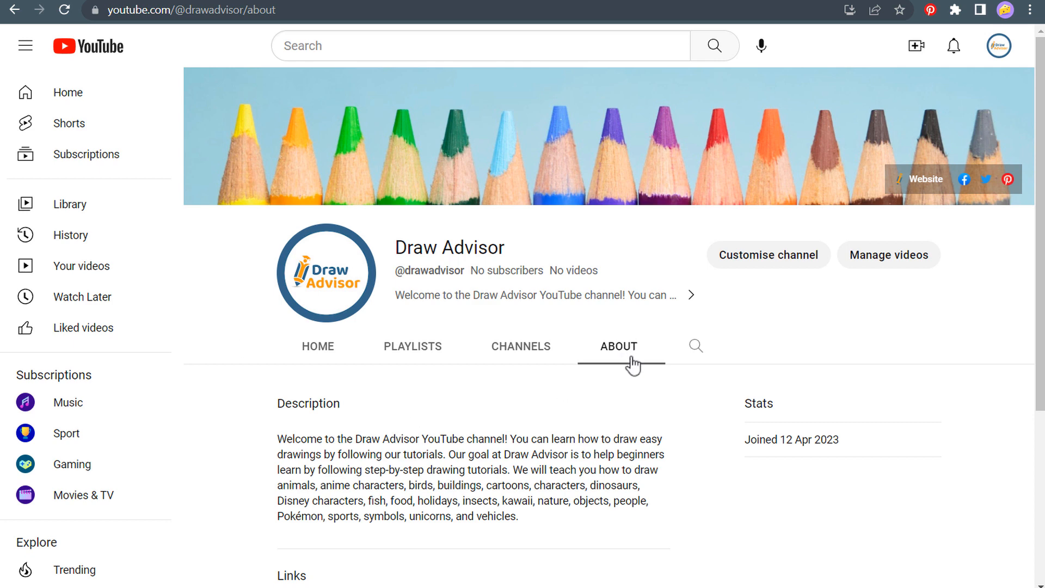
Browse the About and Home sections, then check the empty featured Channels section
scroll("down", 3)
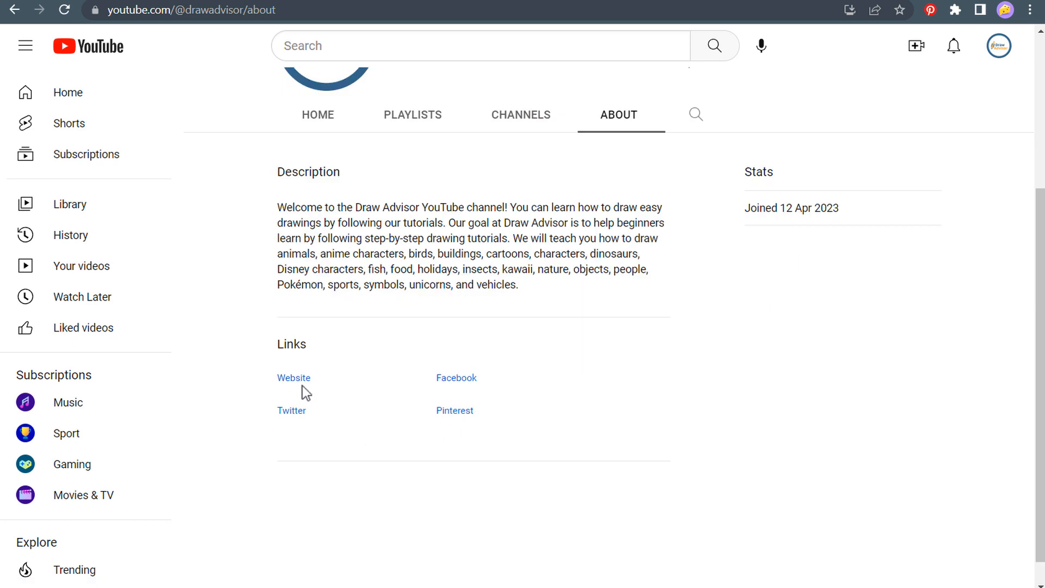
scroll("up", 3)
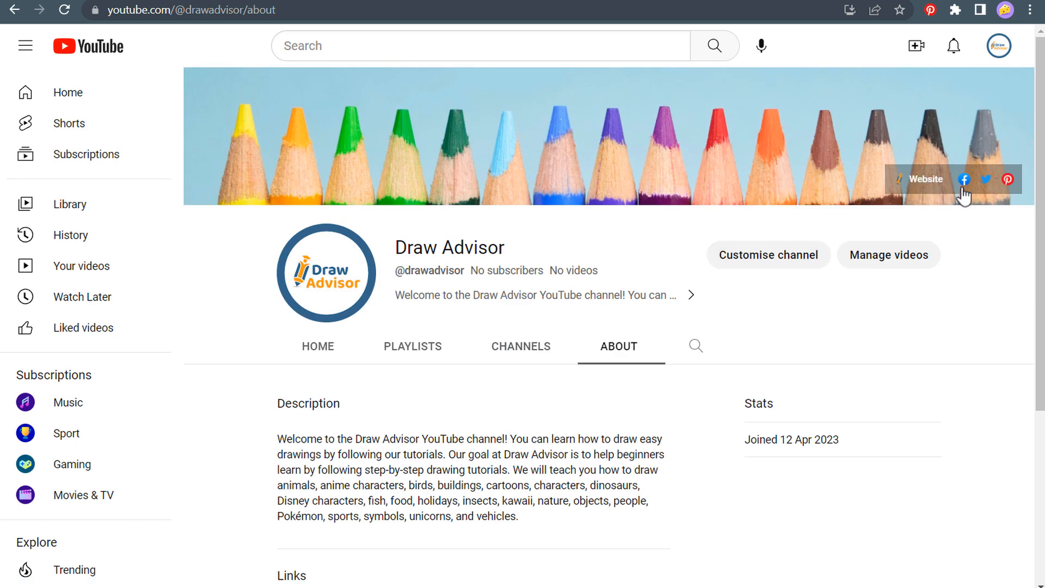
left_click(318, 346)
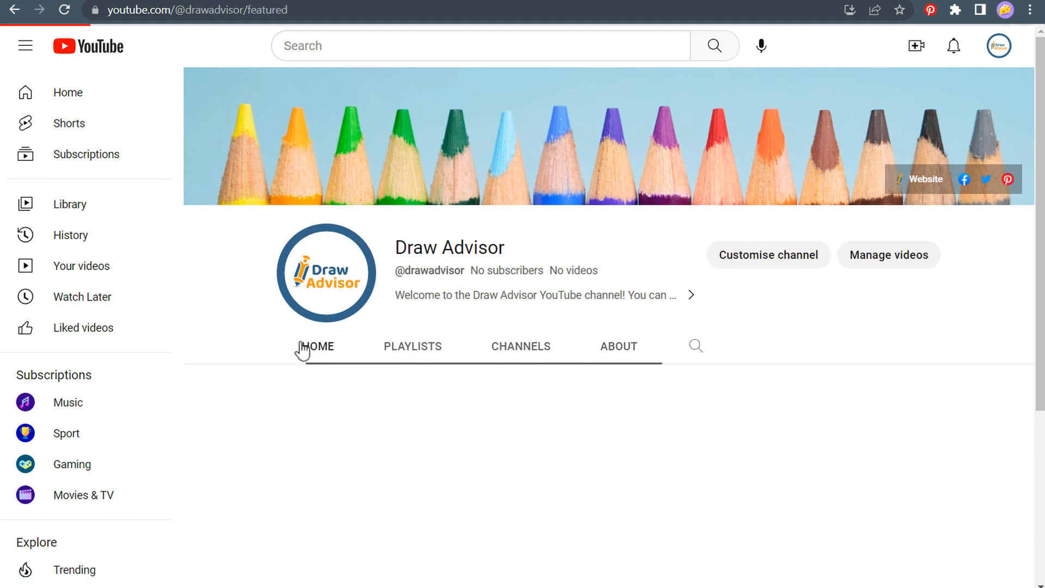
scroll("down", 3)
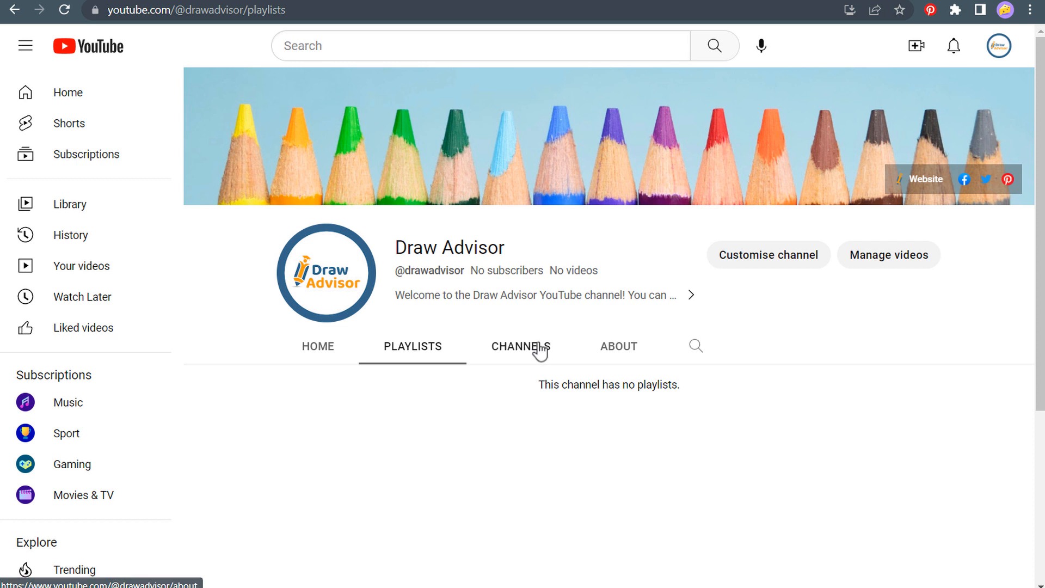
left_click(521, 347)
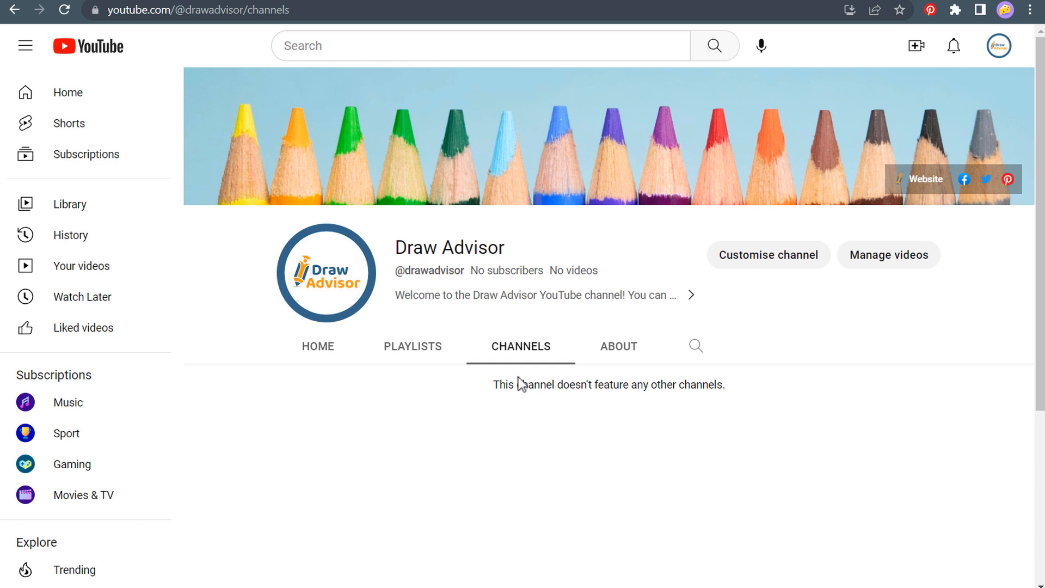
mouse_move(594, 158)
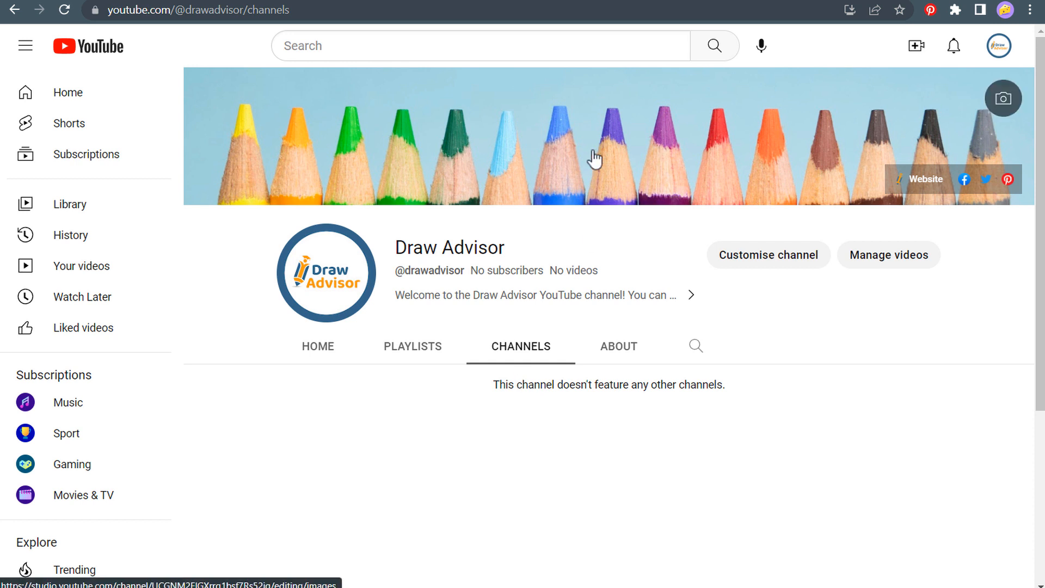